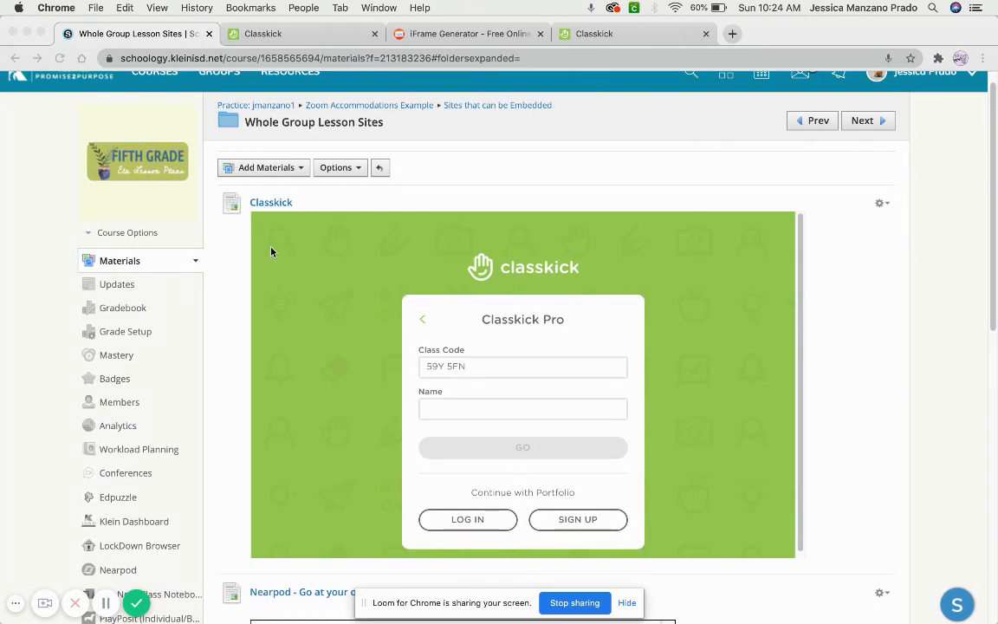
{"action": "mouse_move", "coordinate": [465, 360]}
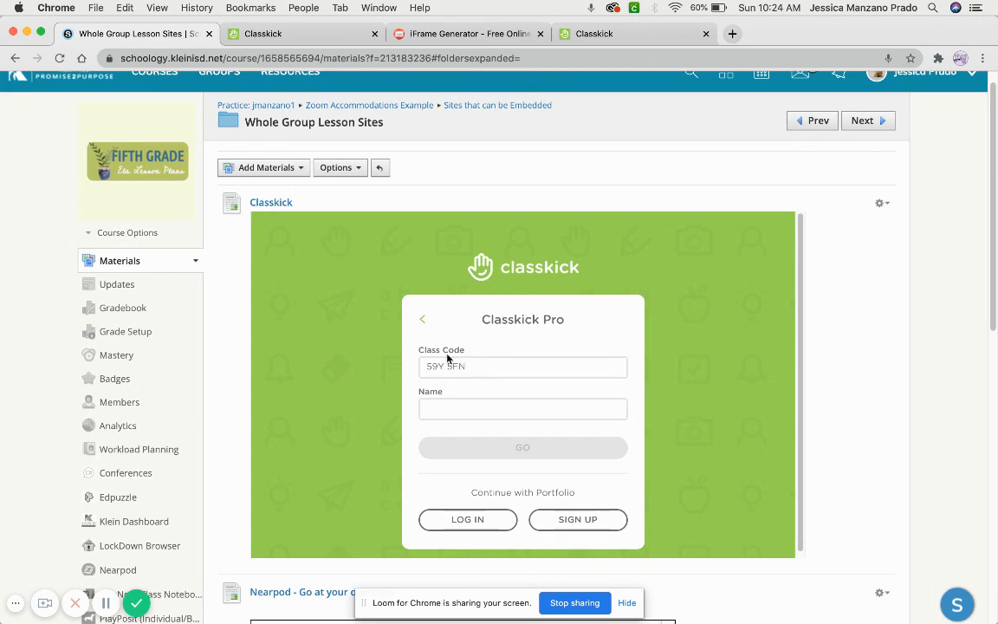
{"action": "left_click", "coordinate": [523, 366]}
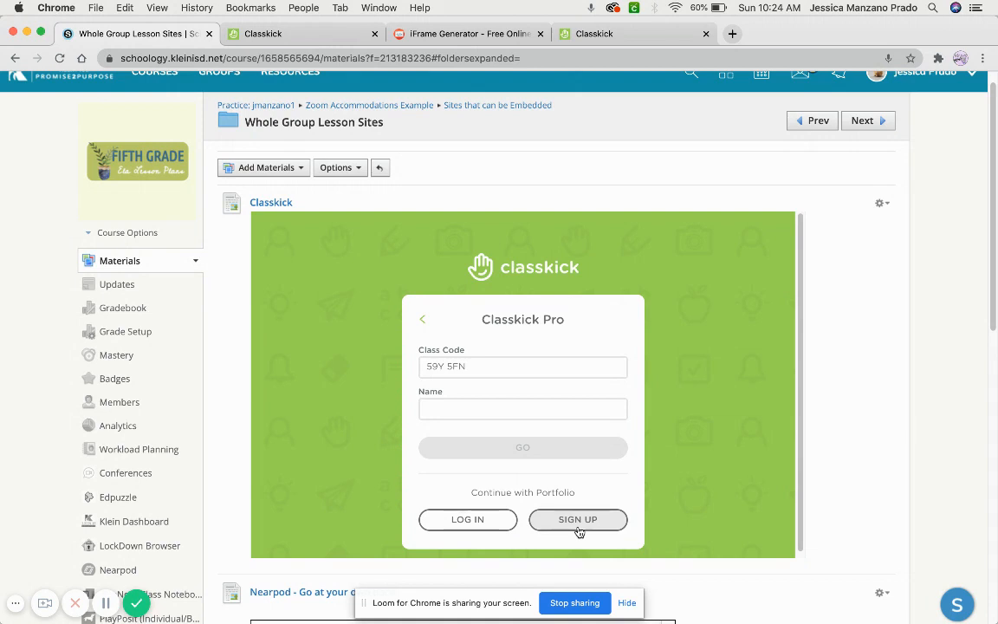
{"action": "left_click", "coordinate": [263, 33]}
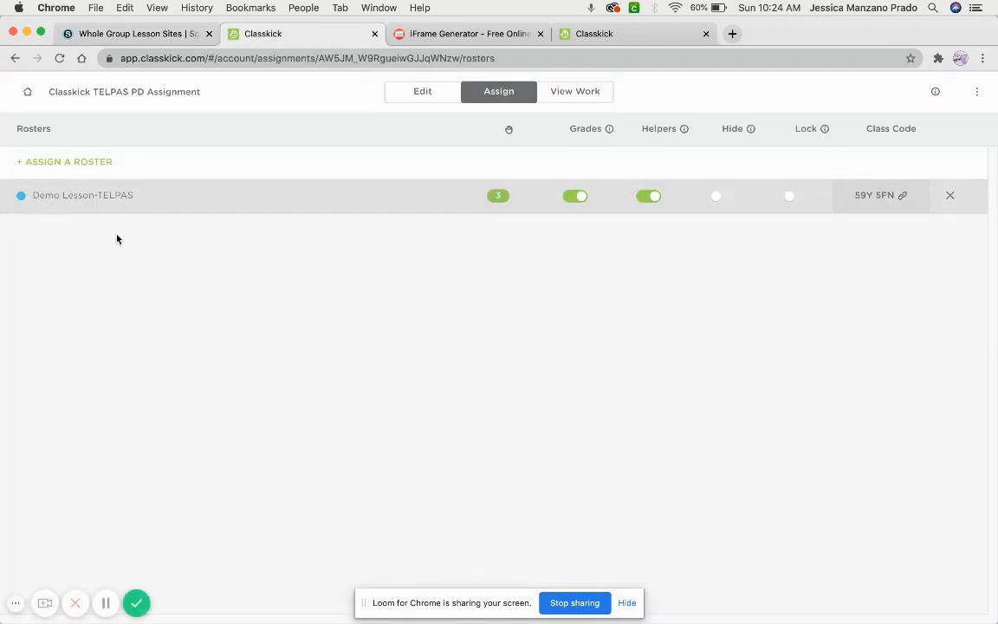
{"action": "left_click", "coordinate": [135, 33]}
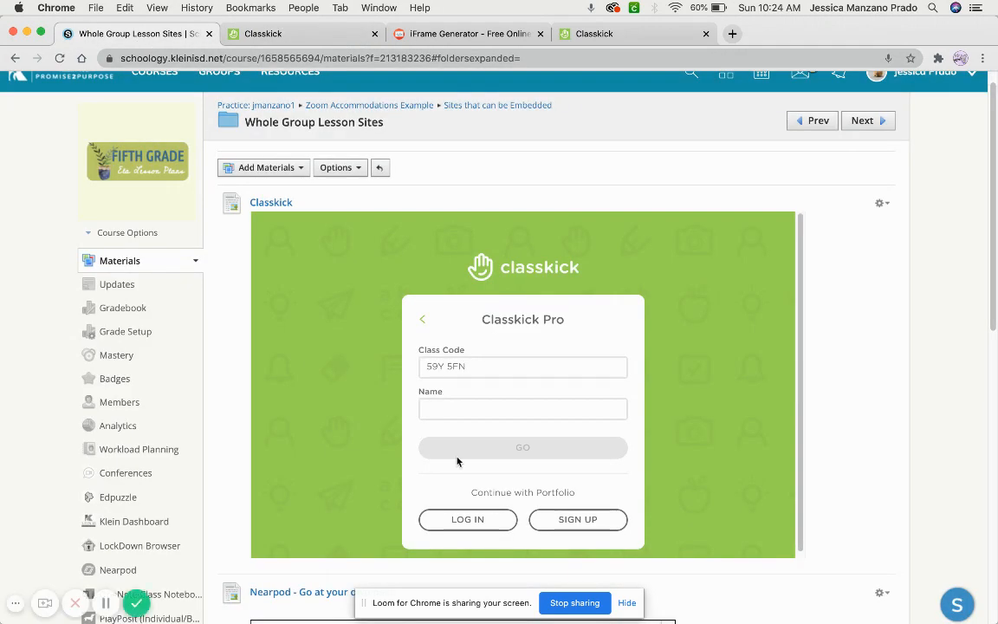
{"action": "left_click", "coordinate": [522, 366]}
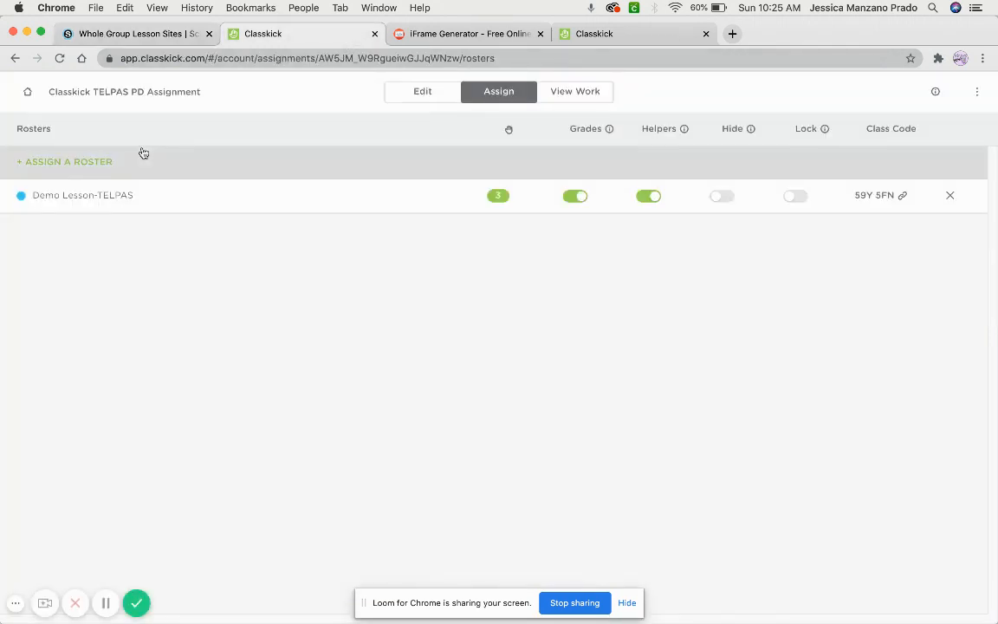
{"action": "mouse_move", "coordinate": [501, 151]}
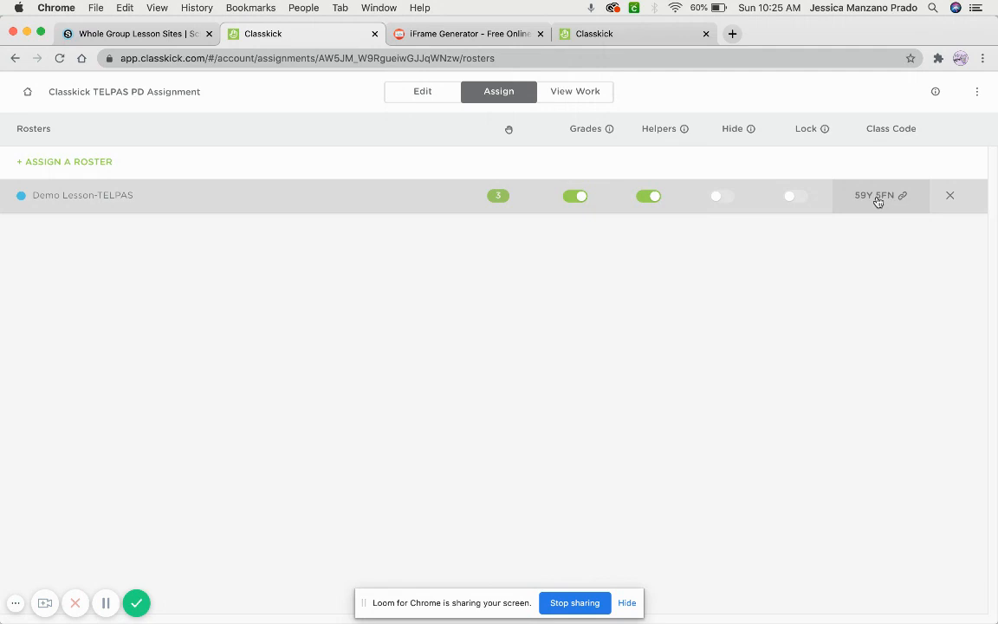
{"action": "left_click", "coordinate": [878, 195]}
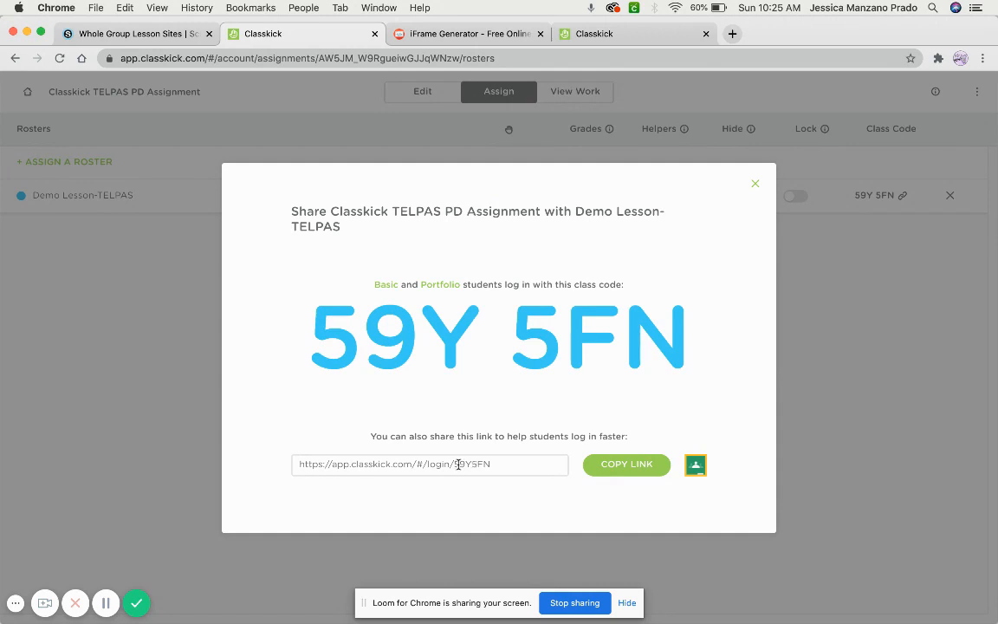
{"action": "double_click", "coordinate": [438, 464]}
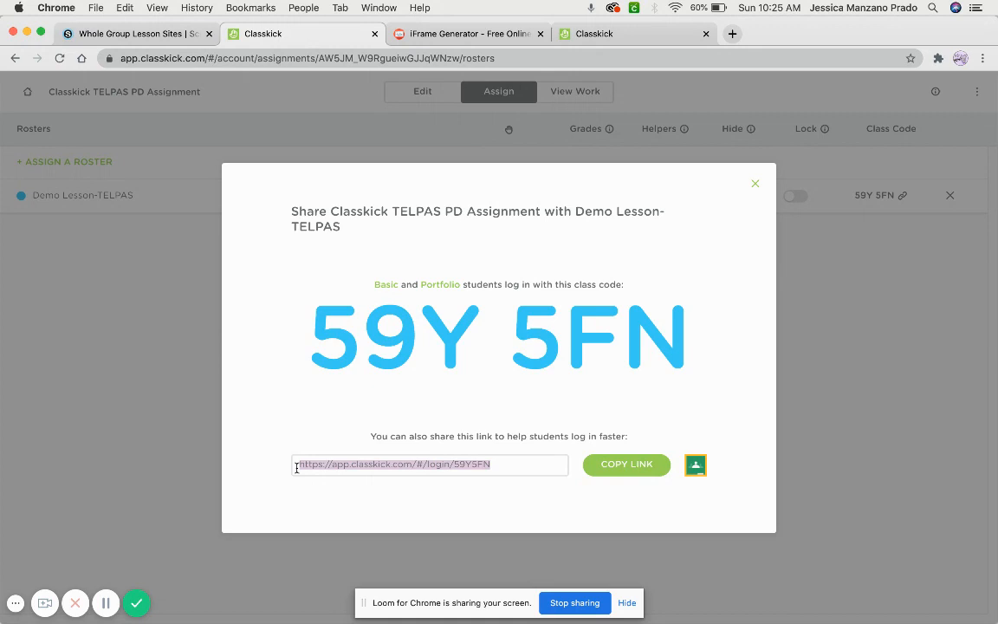
{"action": "left_click", "coordinate": [625, 464]}
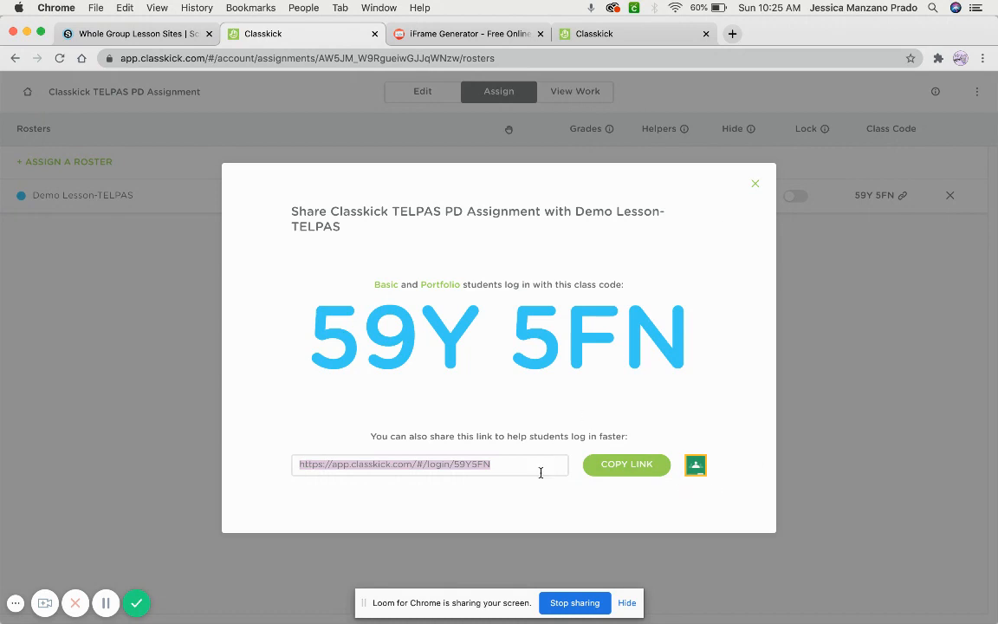
{"action": "left_click", "coordinate": [626, 464]}
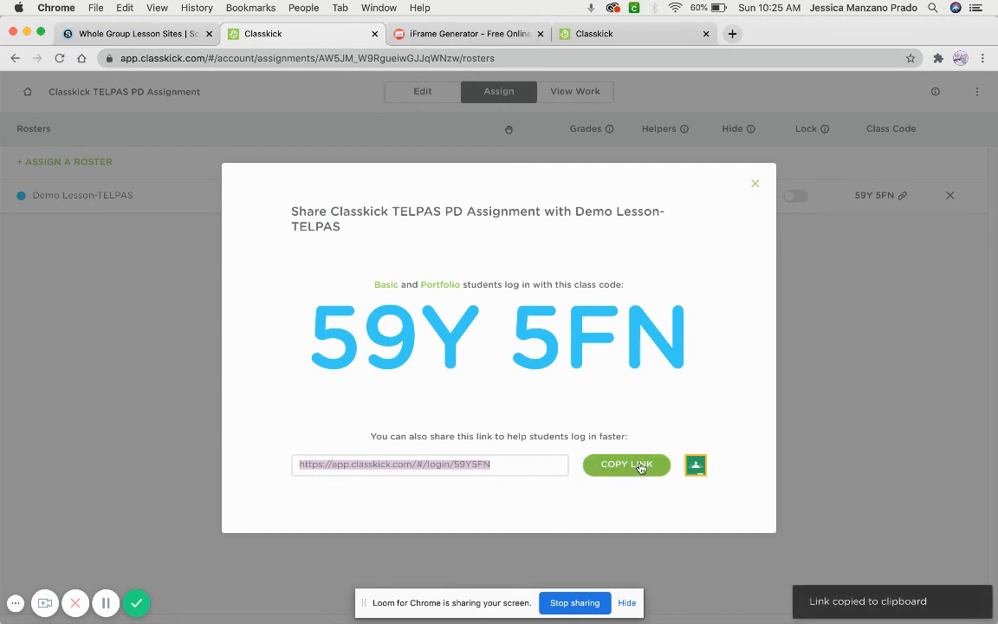
{"action": "mouse_move", "coordinate": [548, 463]}
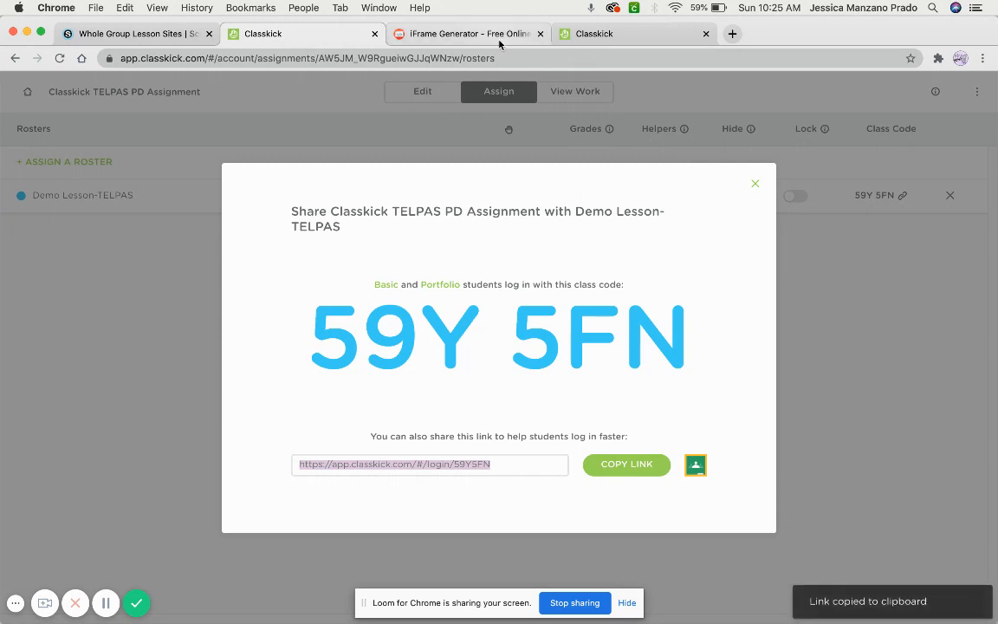
Step: Enter the Classkick login URL, minus the class code, into iFrame Generator
{"action": "left_click", "coordinate": [468, 33]}
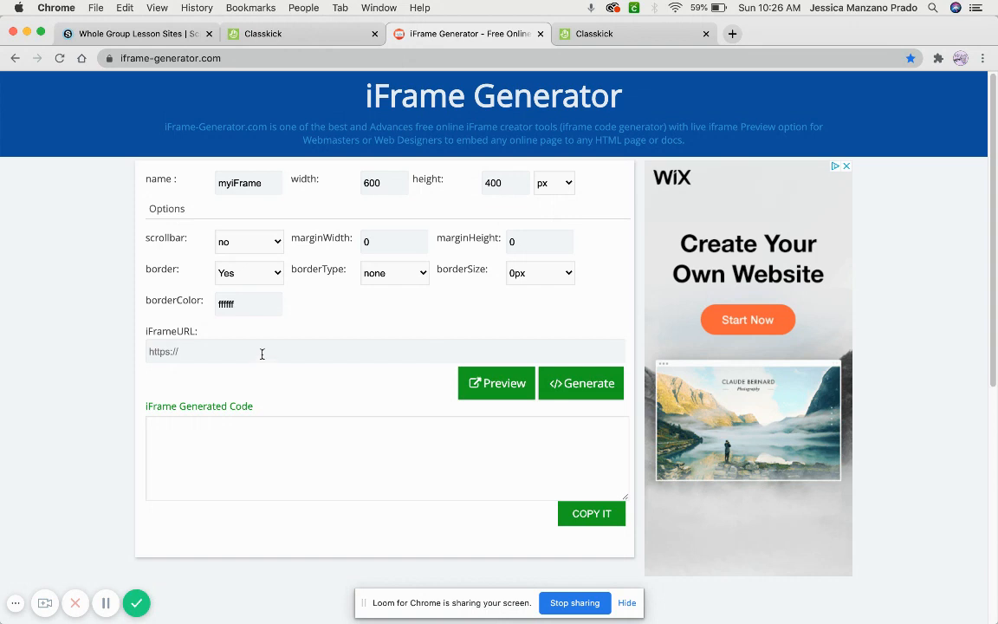
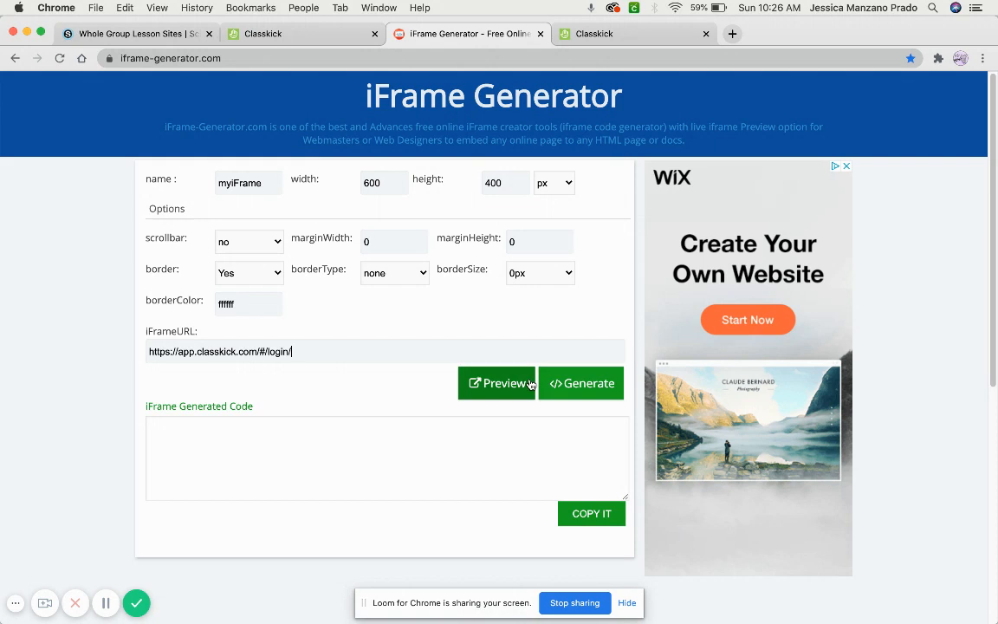
Step: Preview the embedded Classkick login page and return to the generator settings
{"action": "left_click", "coordinate": [497, 383]}
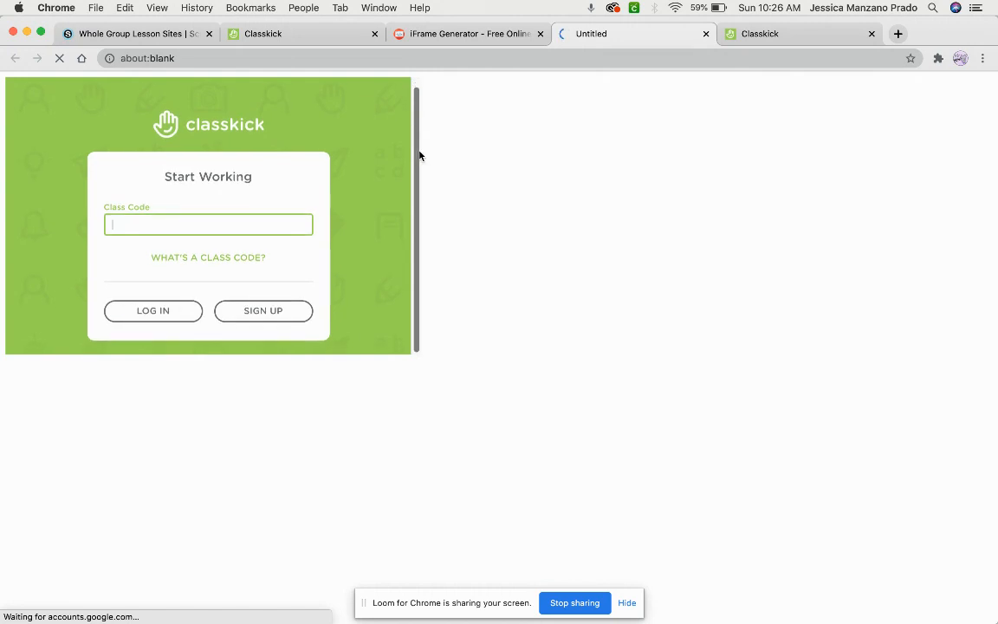
{"action": "mouse_move", "coordinate": [434, 111]}
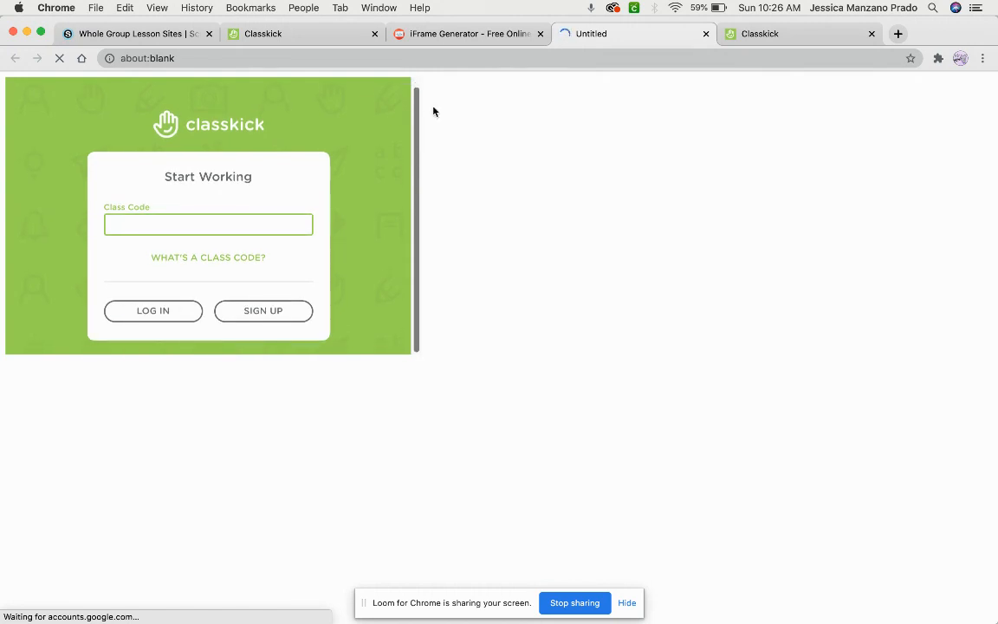
{"action": "left_click", "coordinate": [468, 33]}
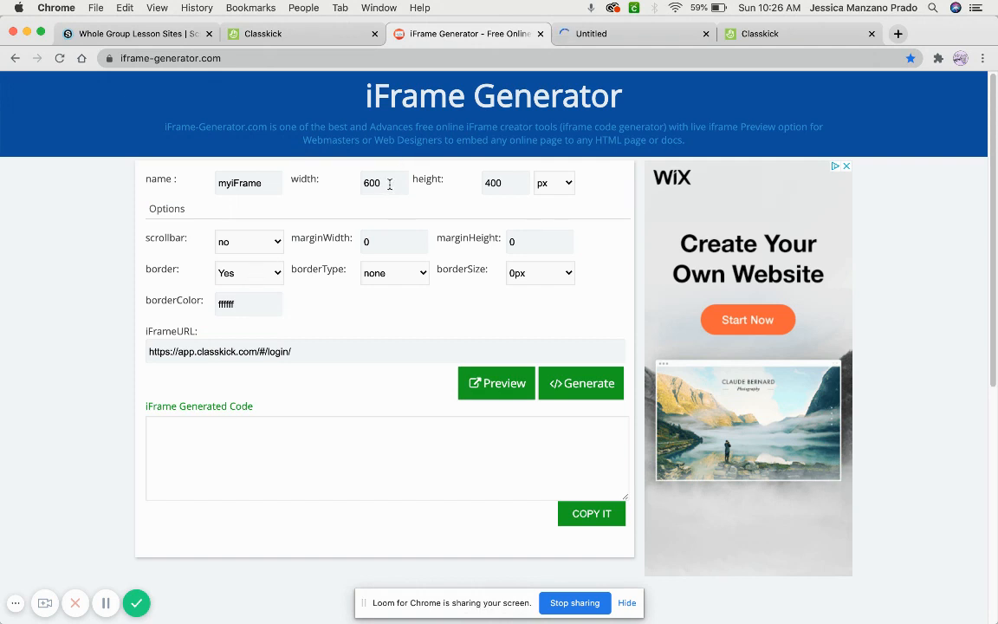
{"action": "mouse_move", "coordinate": [322, 215]}
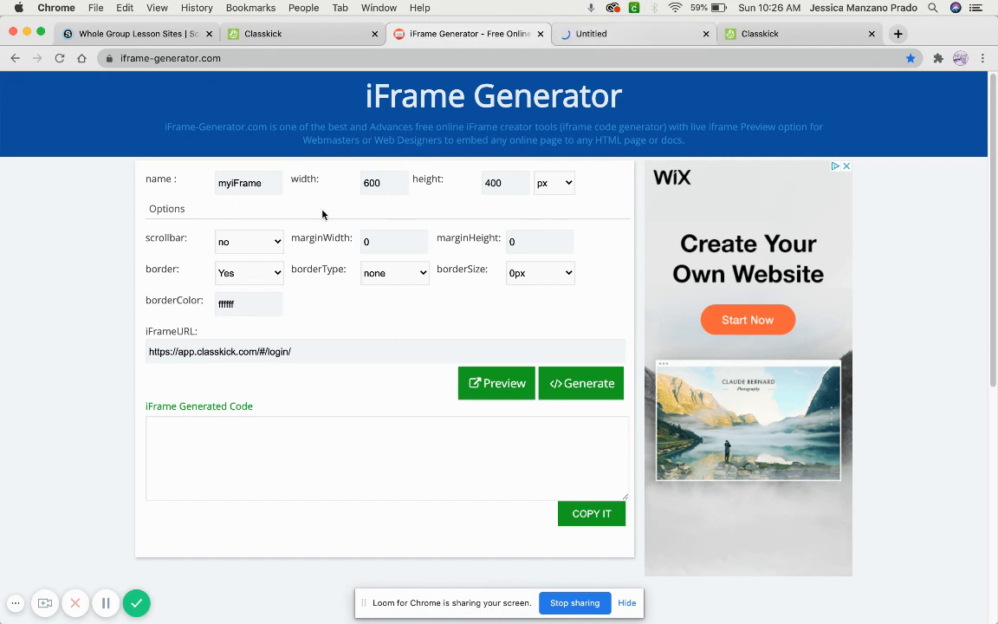
{"action": "left_click", "coordinate": [248, 241]}
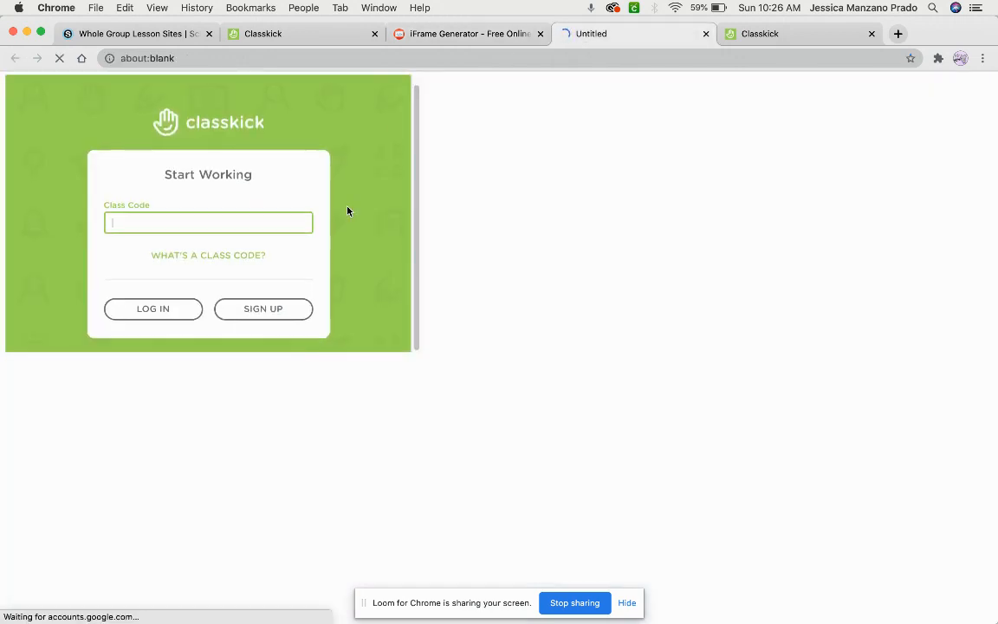
{"action": "left_click", "coordinate": [468, 33]}
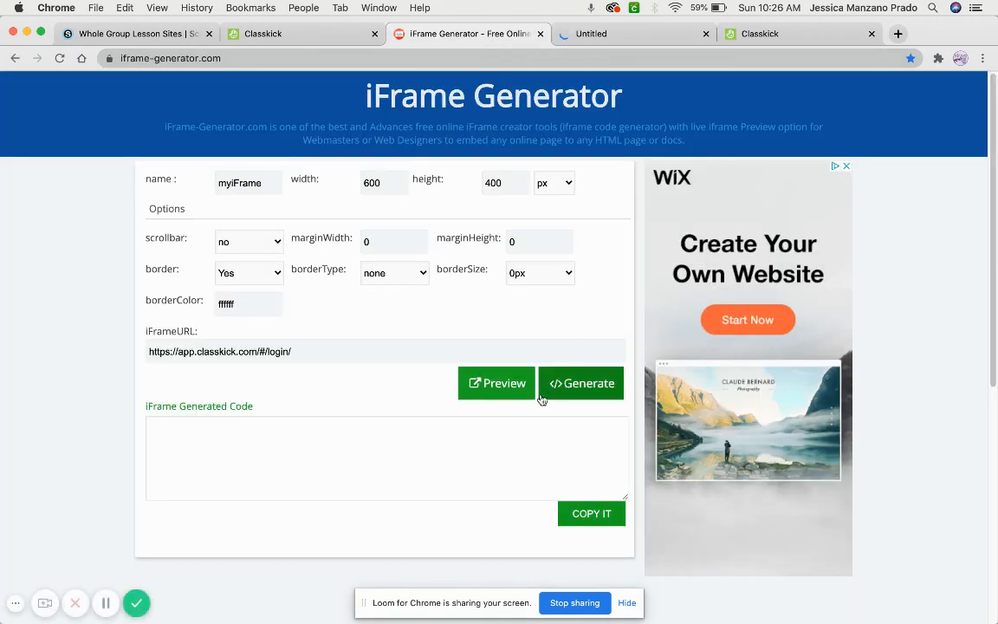
Step: Generate the Classkick login embed code and go back to the Schoology course
{"action": "left_click", "coordinate": [581, 383]}
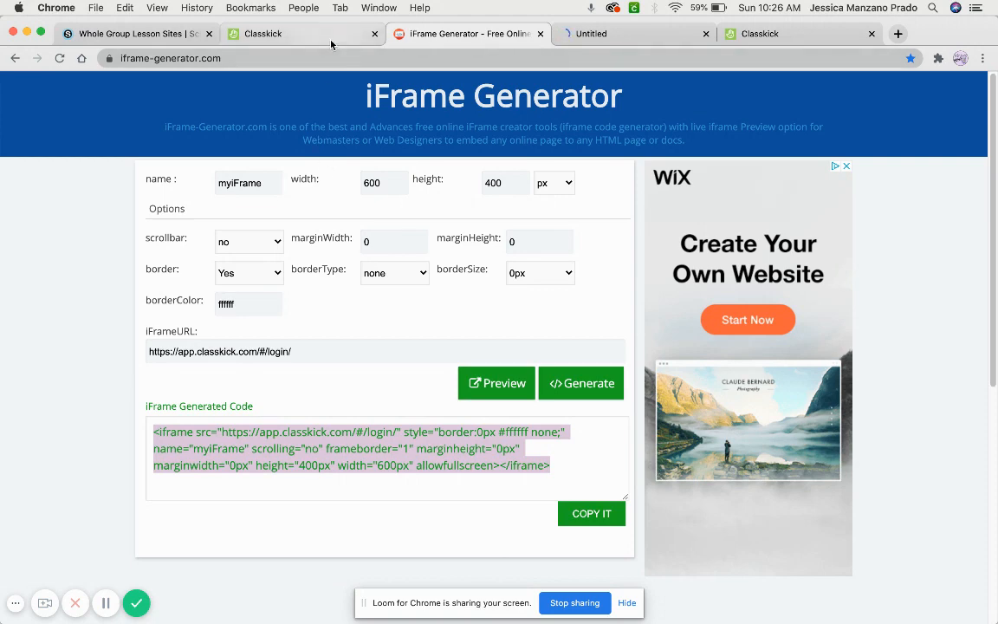
{"action": "left_click", "coordinate": [135, 33]}
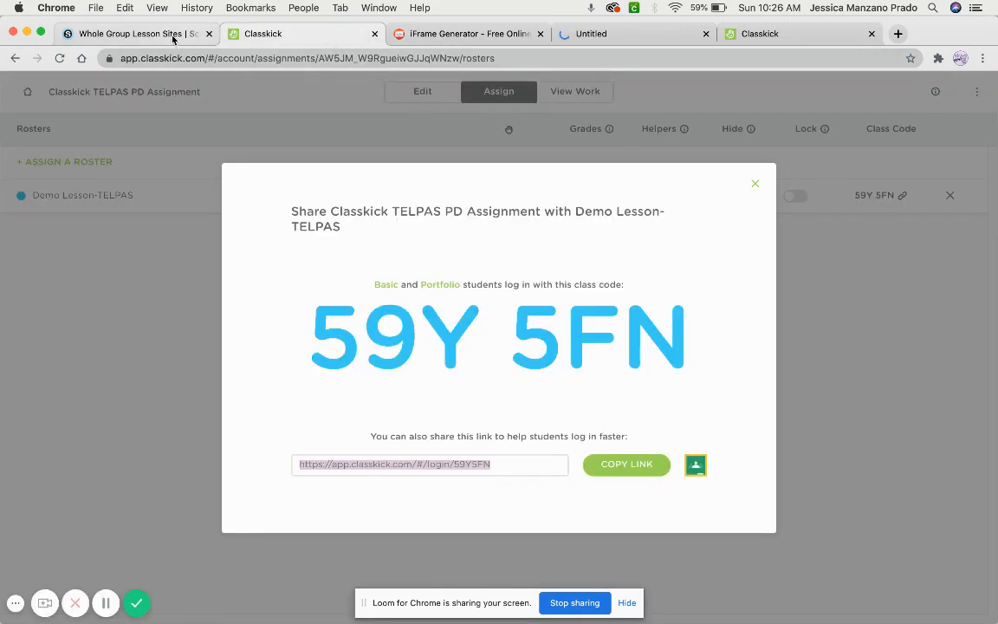
{"action": "left_click", "coordinate": [134, 33]}
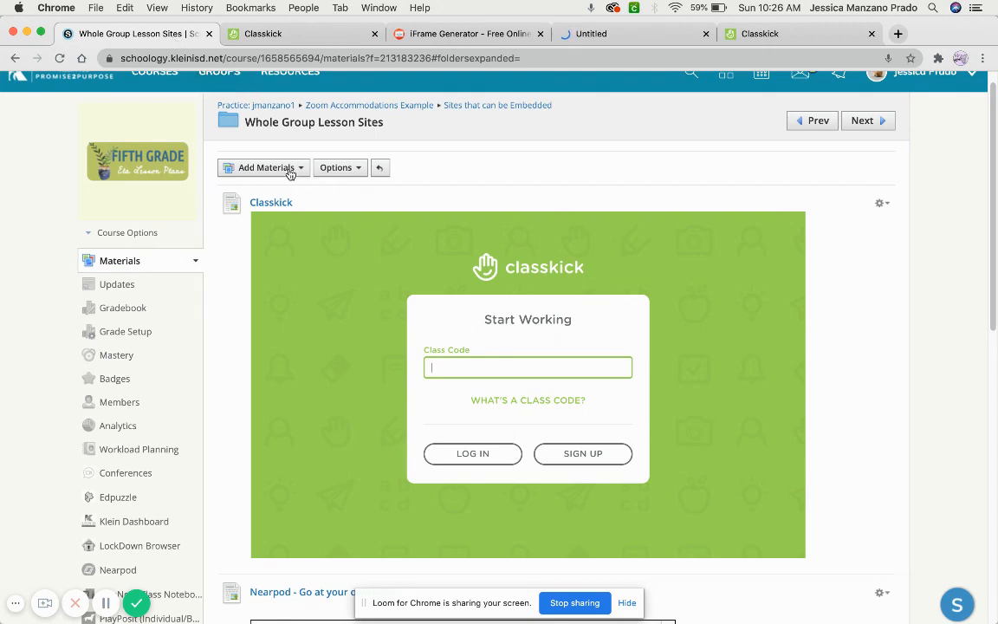
Step: Start a new page titled 'Classkick' with the login iframe code rendered in its body
{"action": "left_click", "coordinate": [263, 167]}
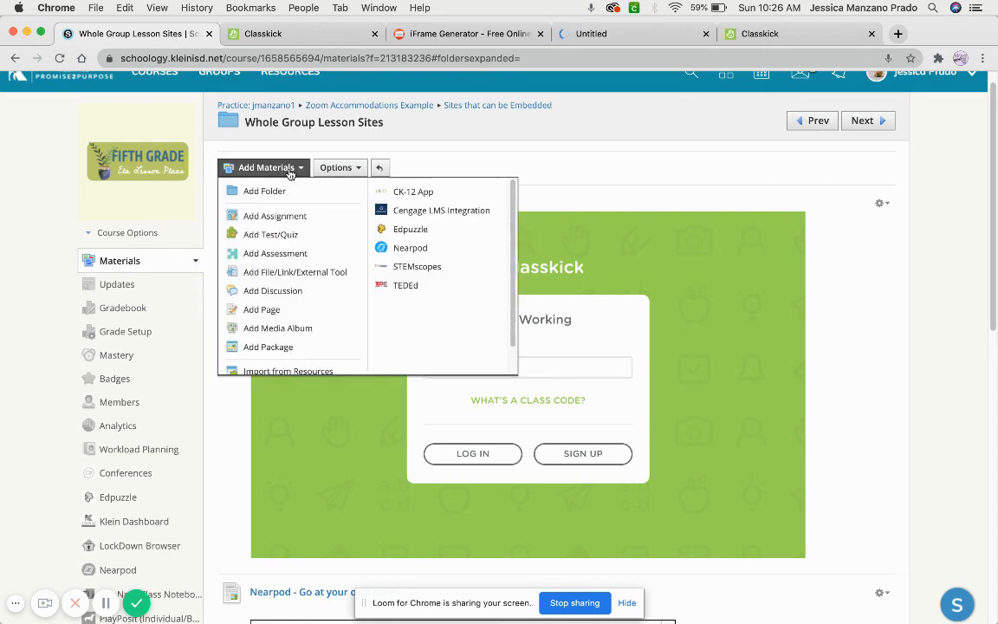
{"action": "left_click", "coordinate": [262, 309]}
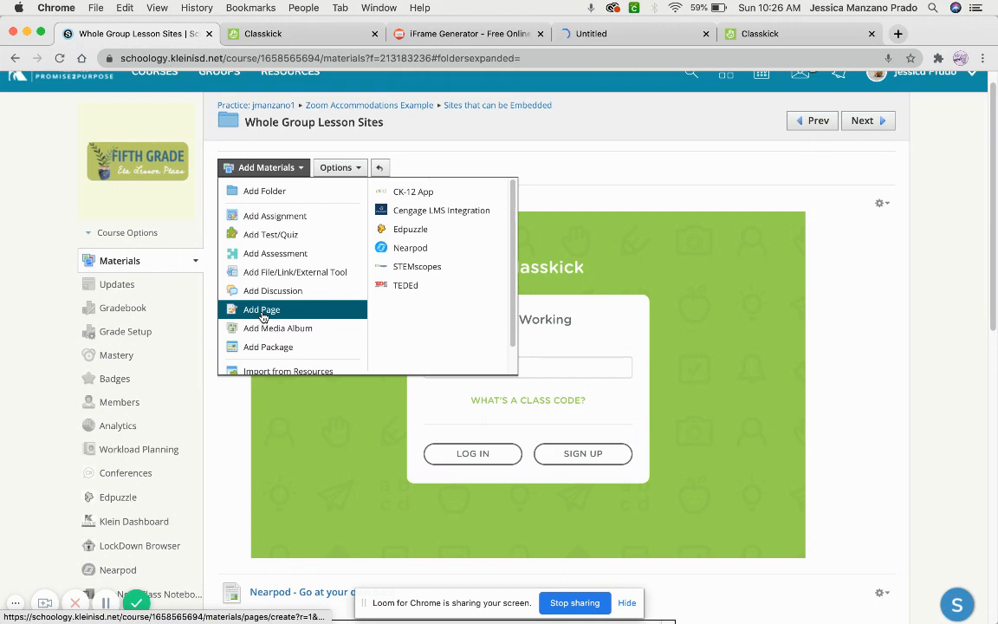
{"action": "left_click", "coordinate": [262, 309]}
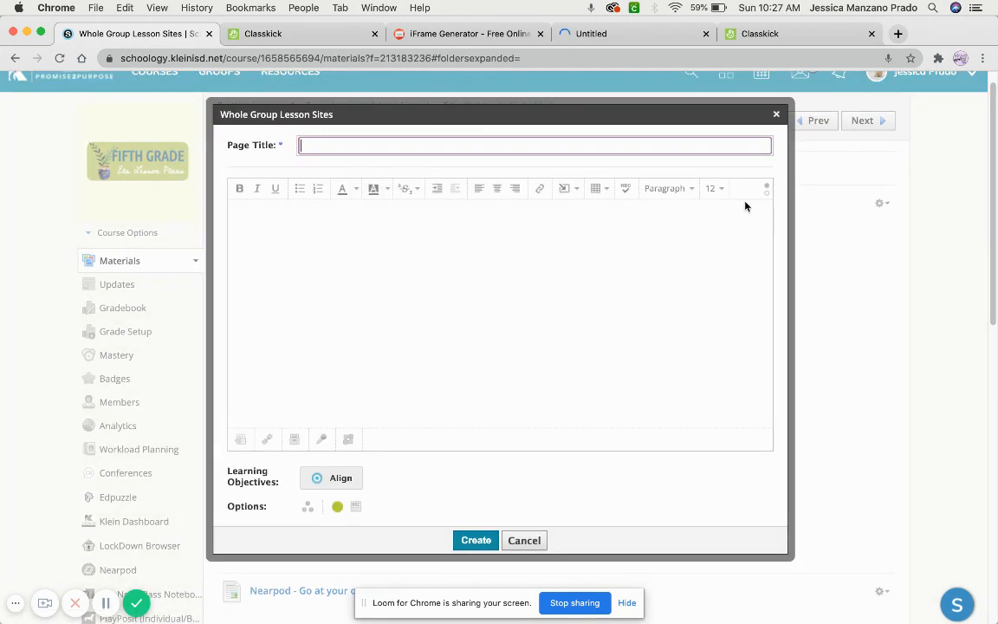
{"action": "left_click", "coordinate": [766, 188]}
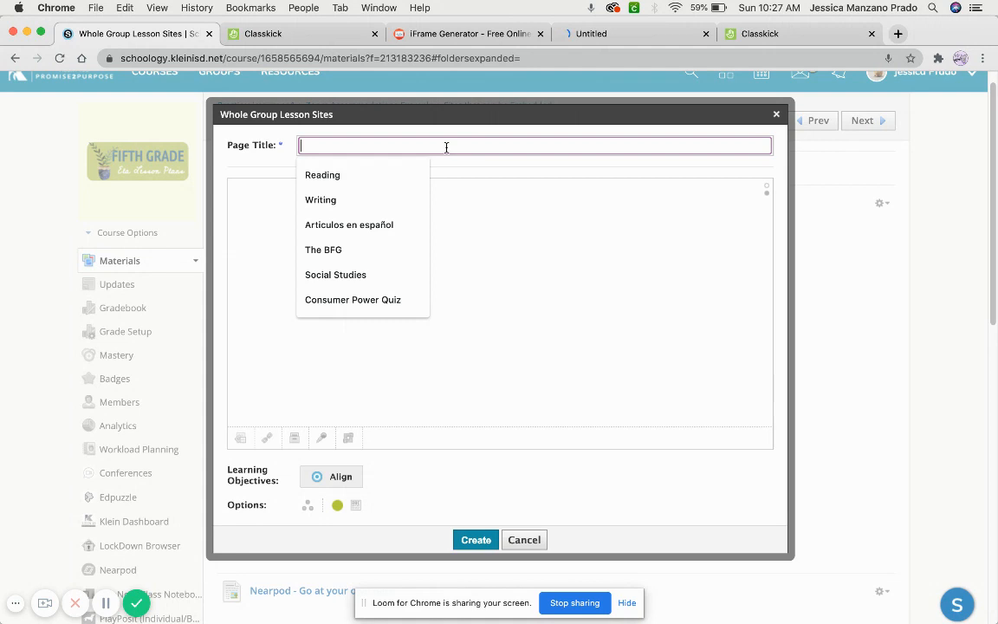
{"action": "type", "text": "Classkick"}
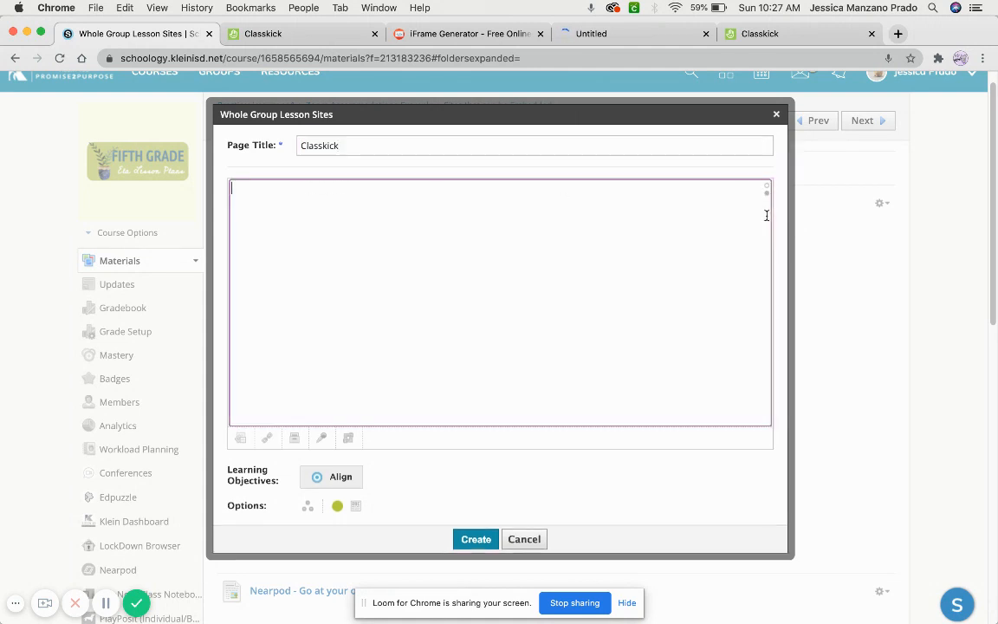
{"action": "type", "text": "<iframe src=\"https://app.classkick.com/#/login/\" style=\"border:0px #ffffff none;\" name=\"myiFrame\" scrolling=\"no\" frameborder=\"1\" marginheight=\"0px\" marginwidth=\"0px\" height=\"400px\" width=\"600px\" allowfullscreen></iframe>"}
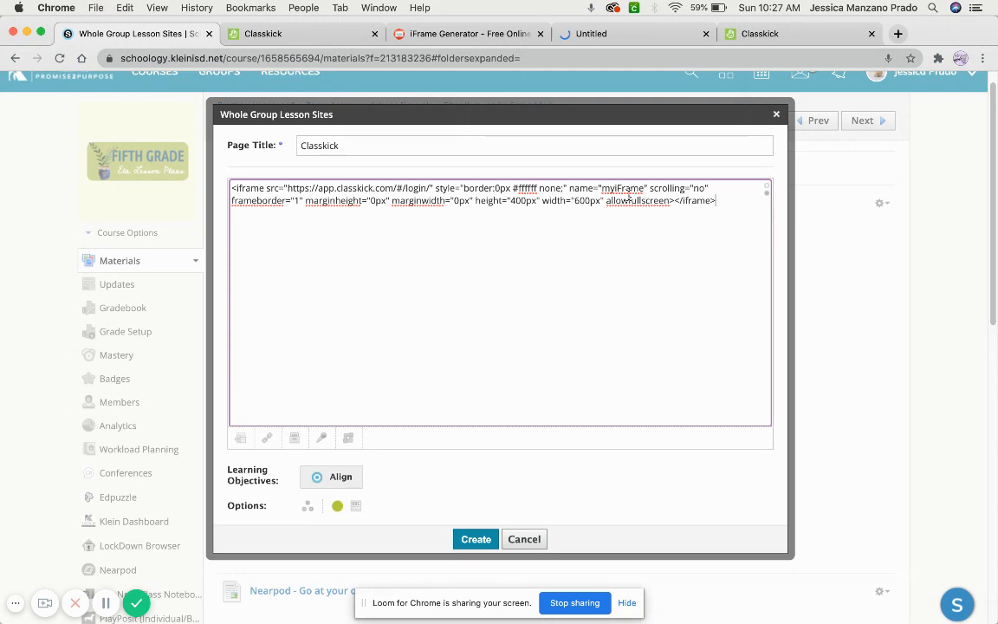
{"action": "mouse_move", "coordinate": [768, 189]}
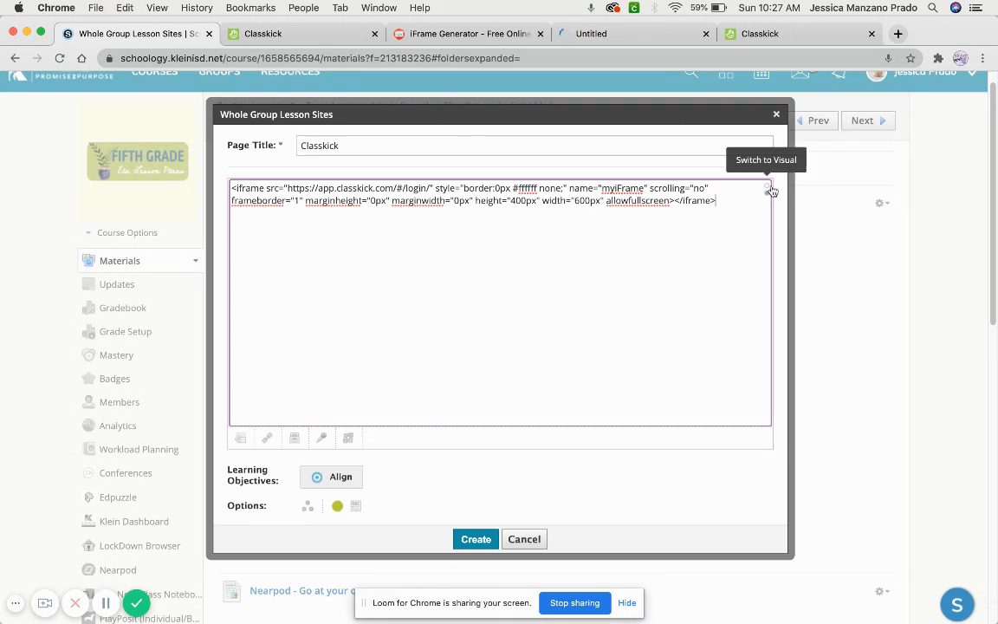
{"action": "left_click", "coordinate": [768, 188]}
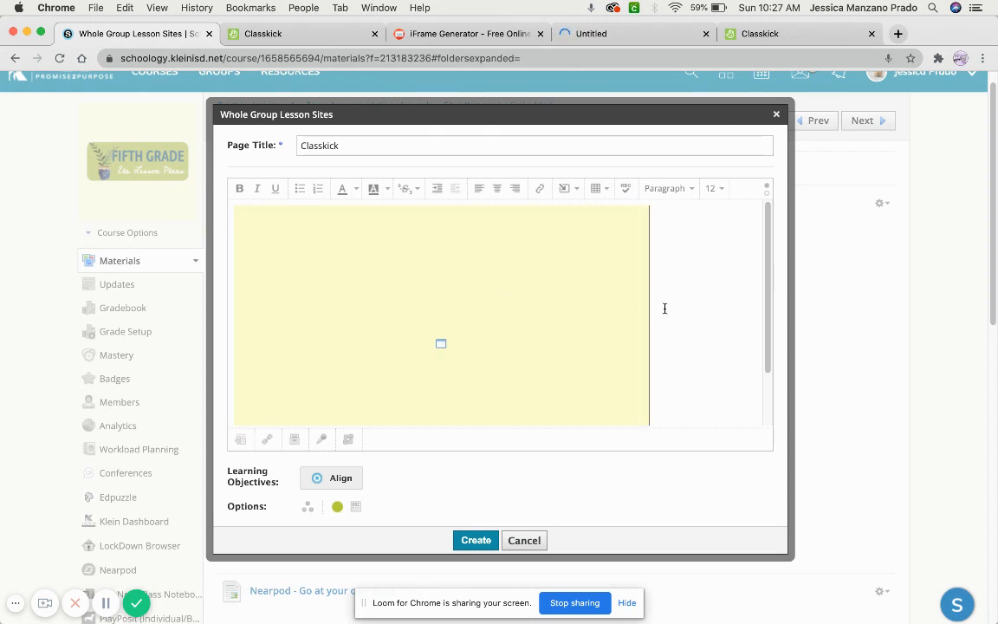
{"action": "mouse_move", "coordinate": [669, 320]}
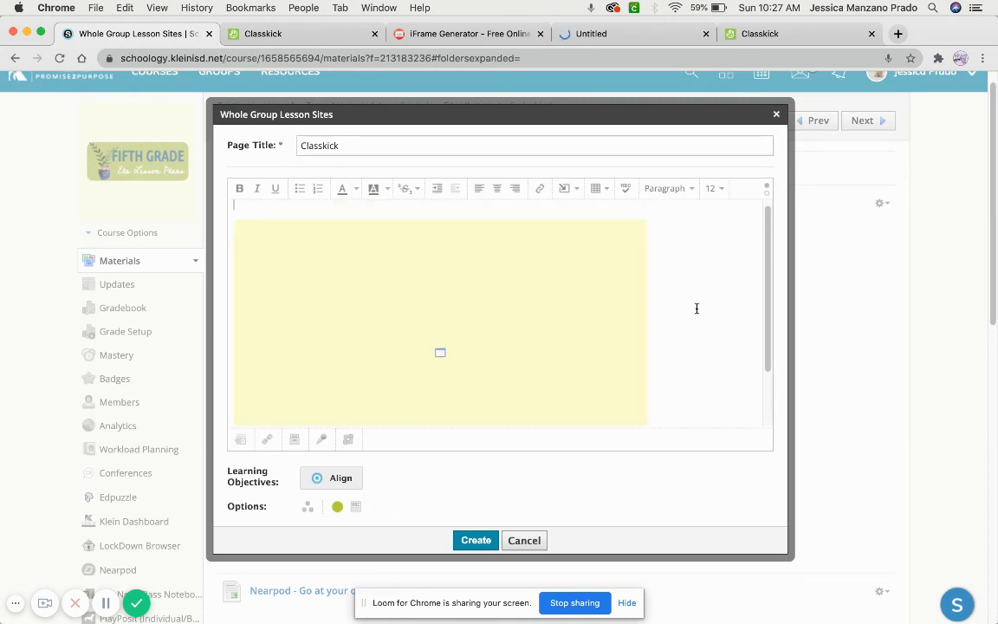
{"action": "type", "text": "Please complete Classkick"}
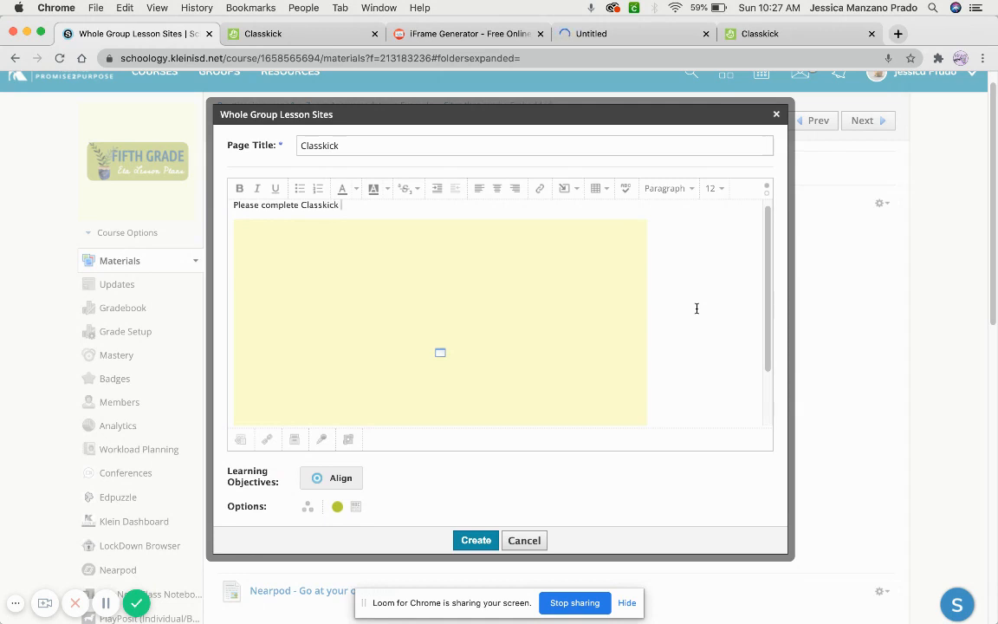
{"action": "type", "text": "5"}
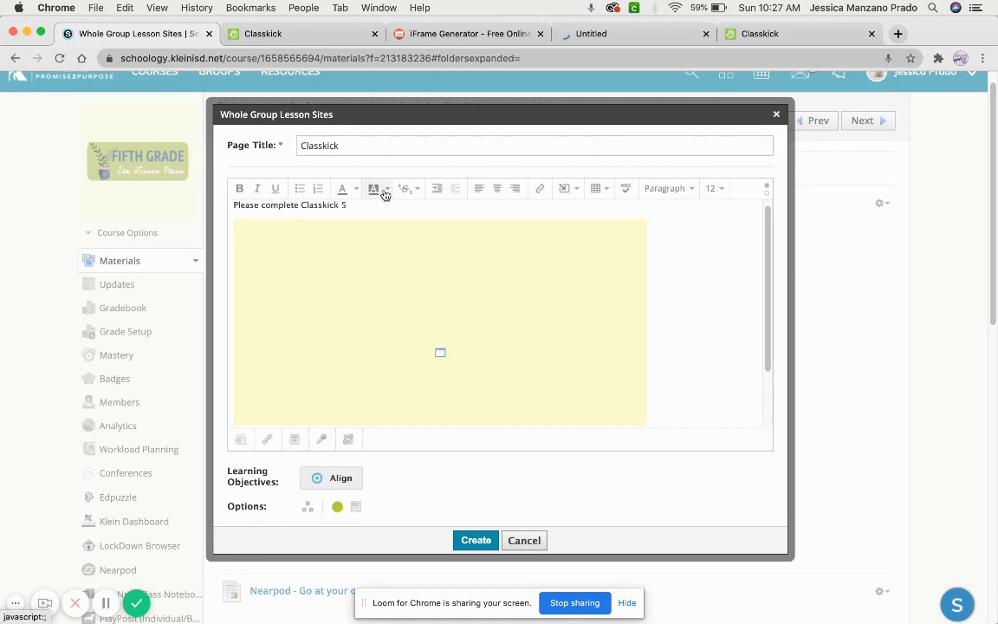
{"action": "left_click", "coordinate": [263, 33]}
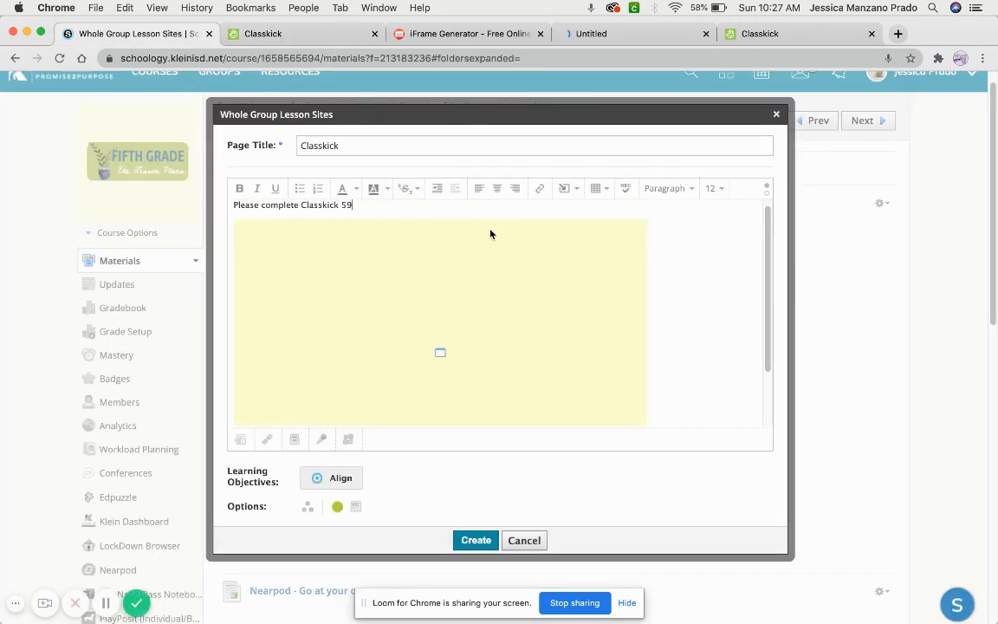
{"action": "type", "text": "y"}
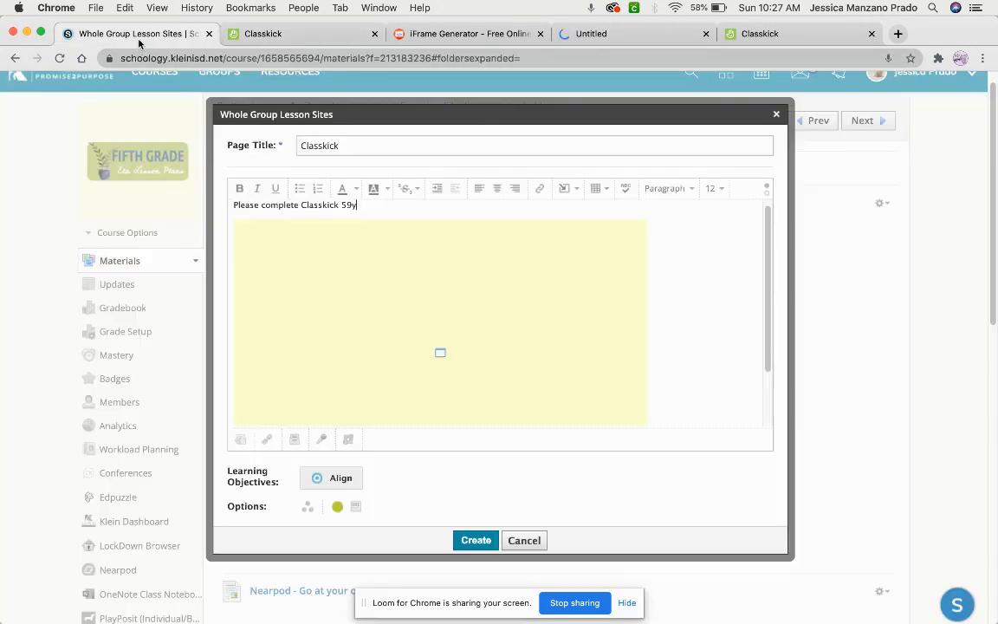
{"action": "type", "text": "5"}
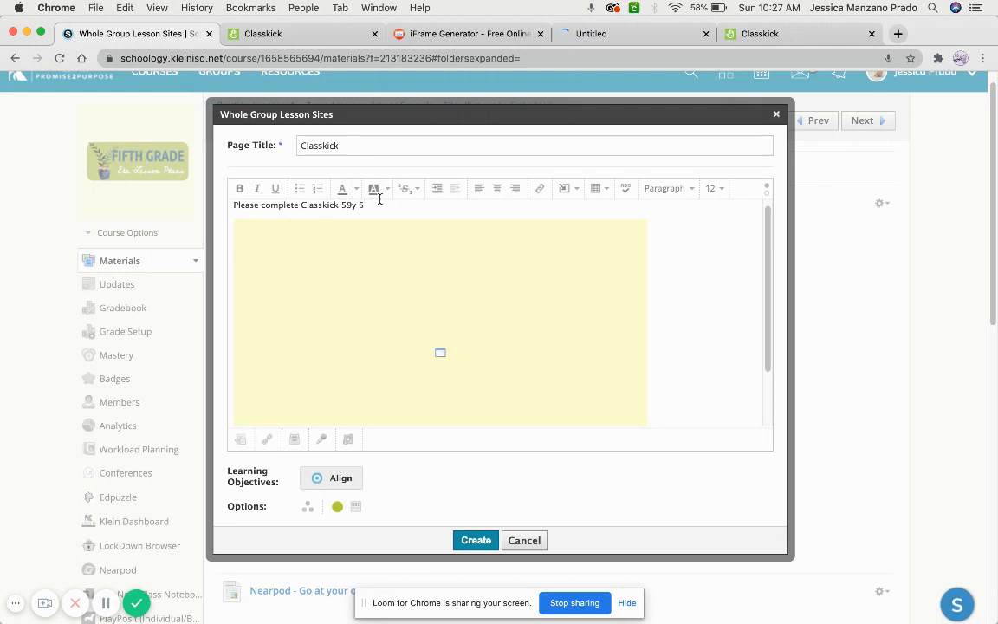
{"action": "type", "text": "5FN"}
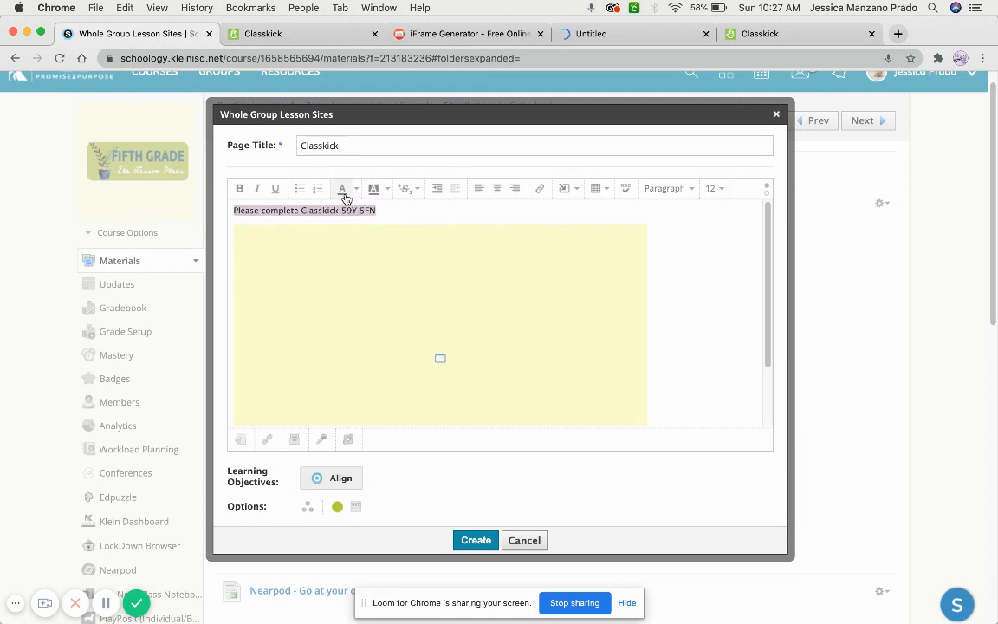
{"action": "left_click", "coordinate": [357, 188]}
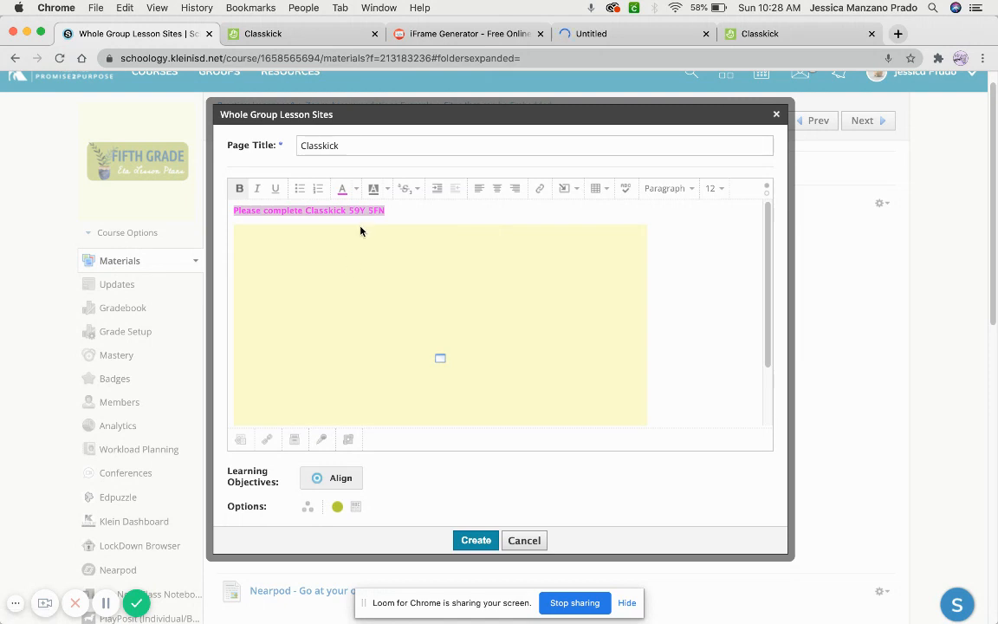
{"action": "left_click", "coordinate": [356, 188]}
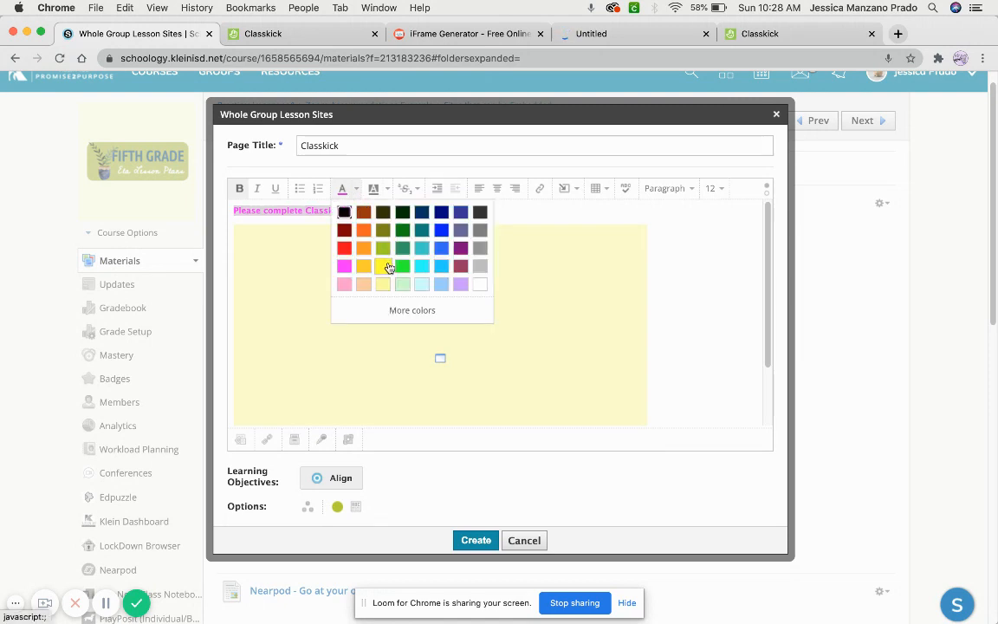
{"action": "left_click", "coordinate": [383, 266]}
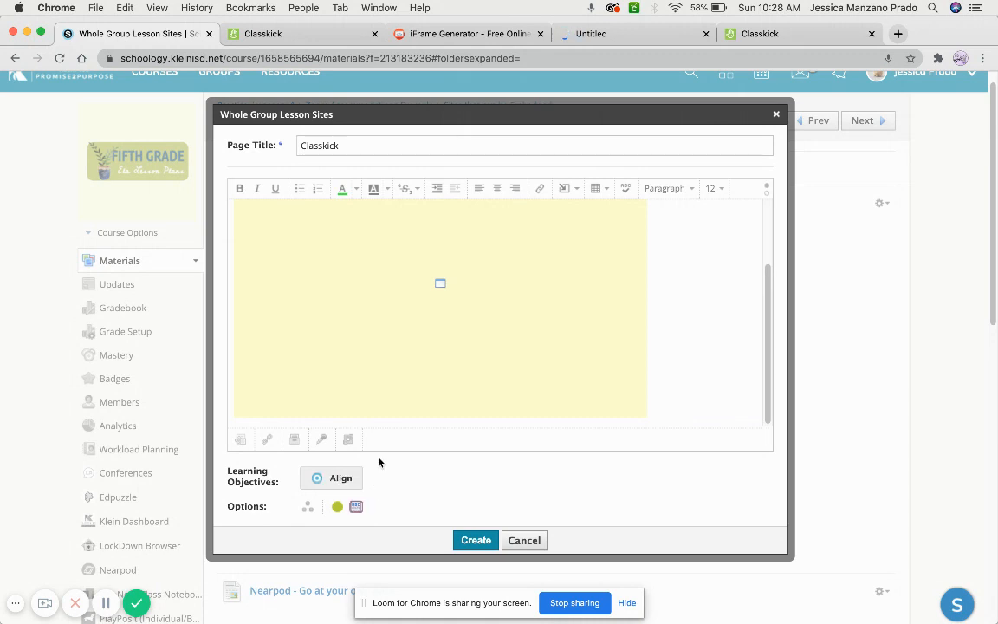
{"action": "mouse_move", "coordinate": [355, 506]}
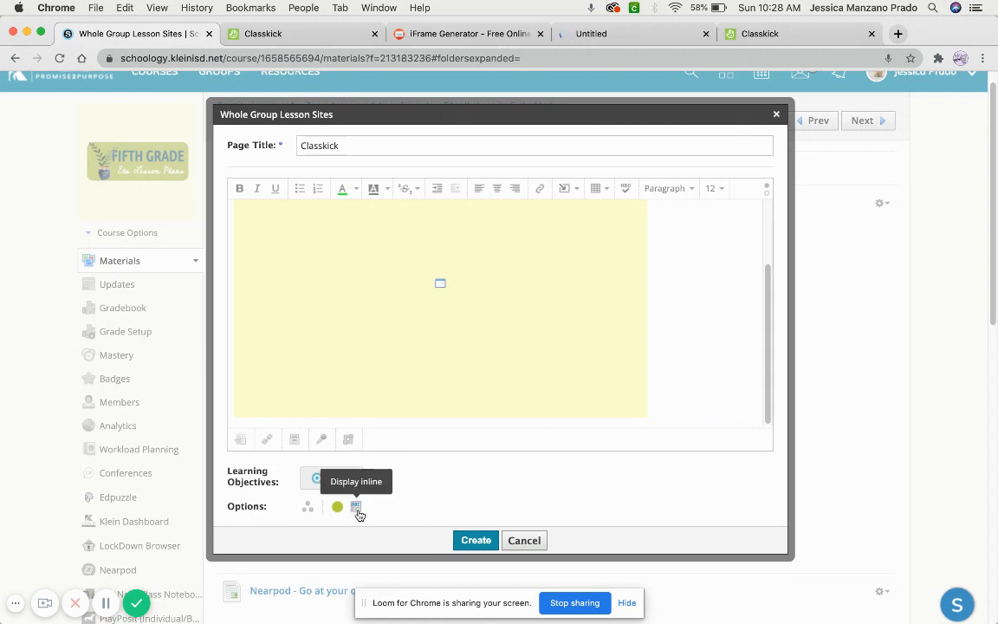
Step: Create the Classkick page and scroll down to view it
{"action": "left_click", "coordinate": [476, 540]}
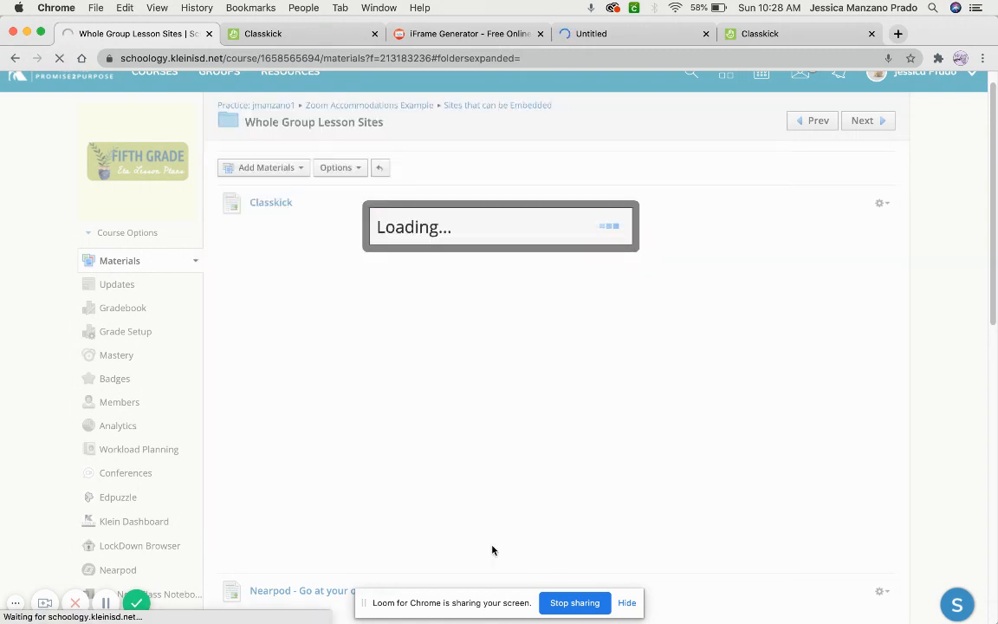
{"action": "scroll", "scroll_direction": "down", "scroll_amount": 3}
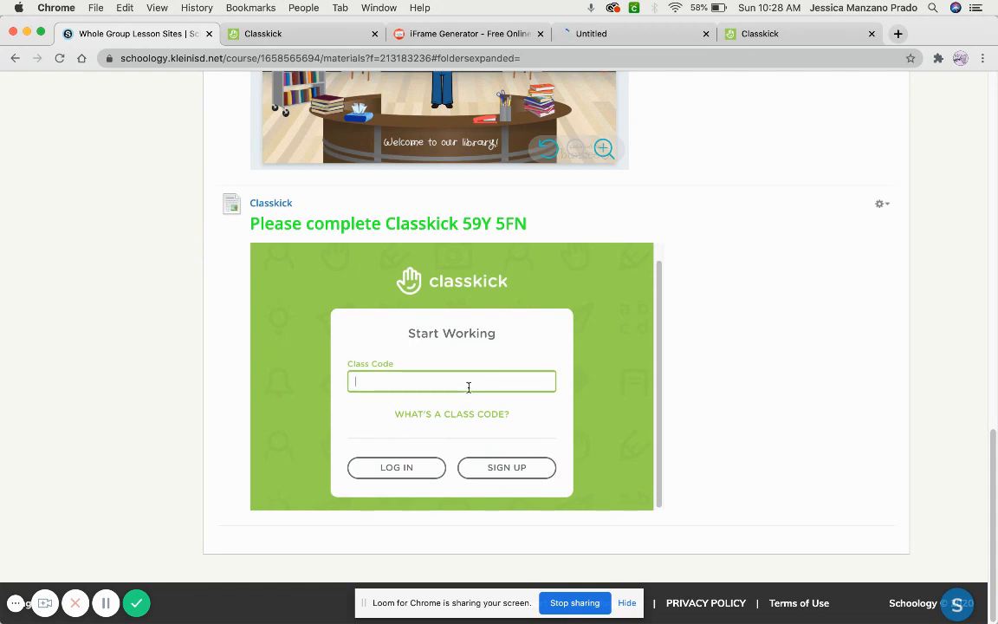
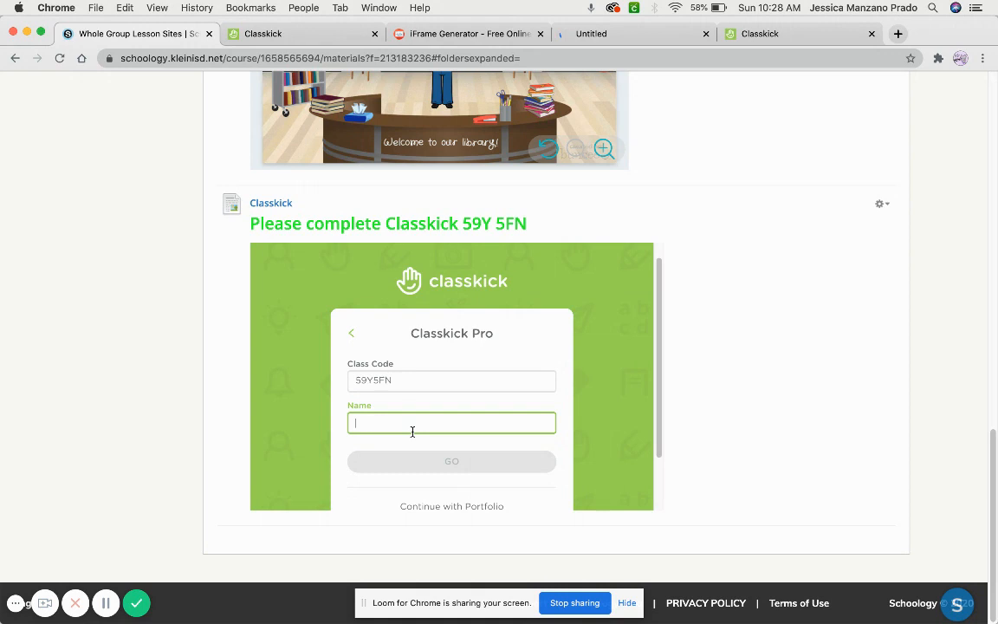
{"action": "type", "text": "Jessica"}
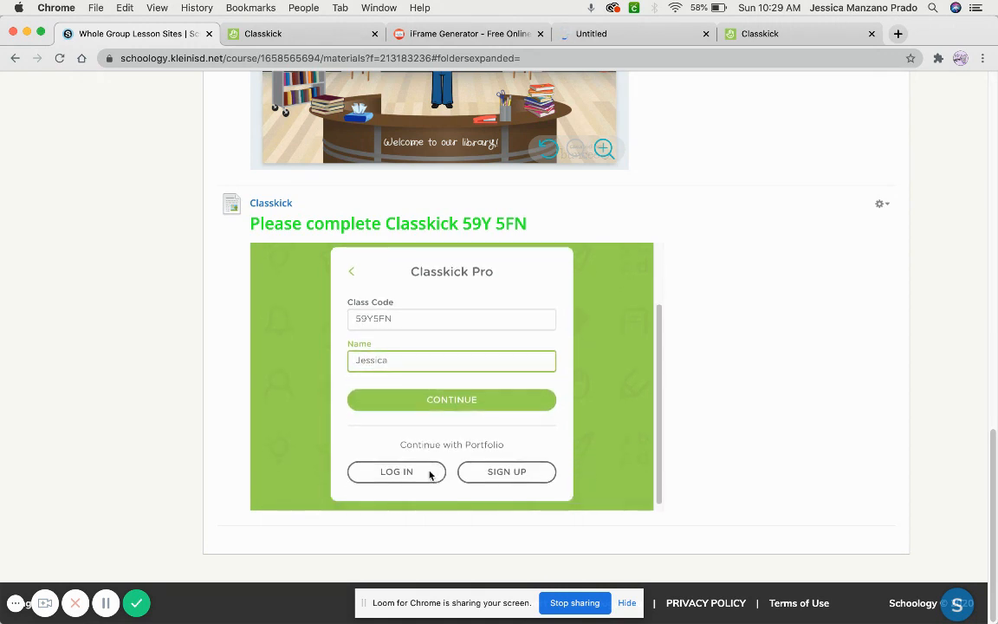
{"action": "mouse_move", "coordinate": [507, 471]}
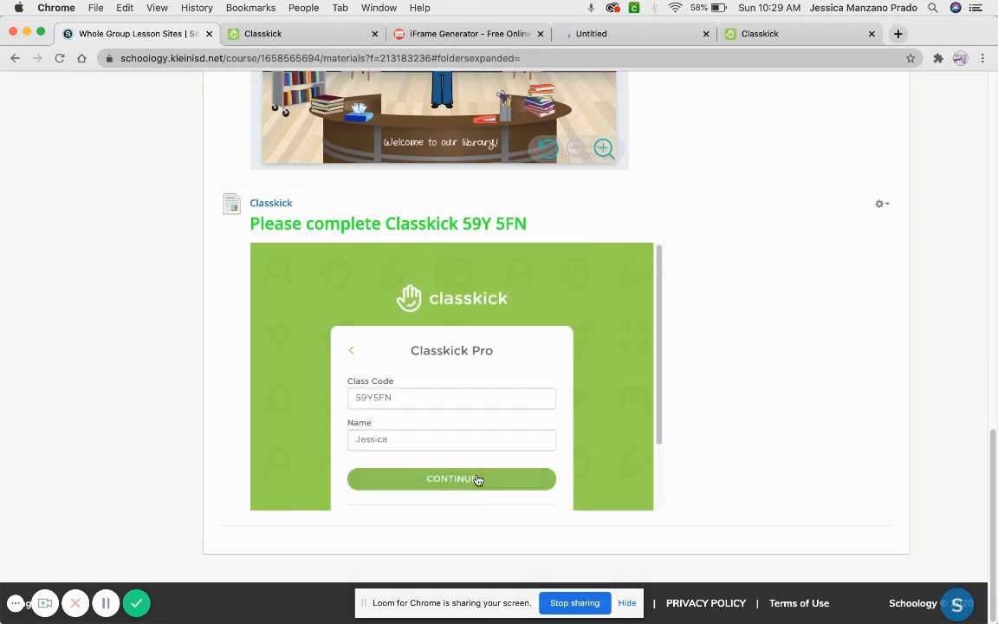
{"action": "left_click", "coordinate": [452, 478]}
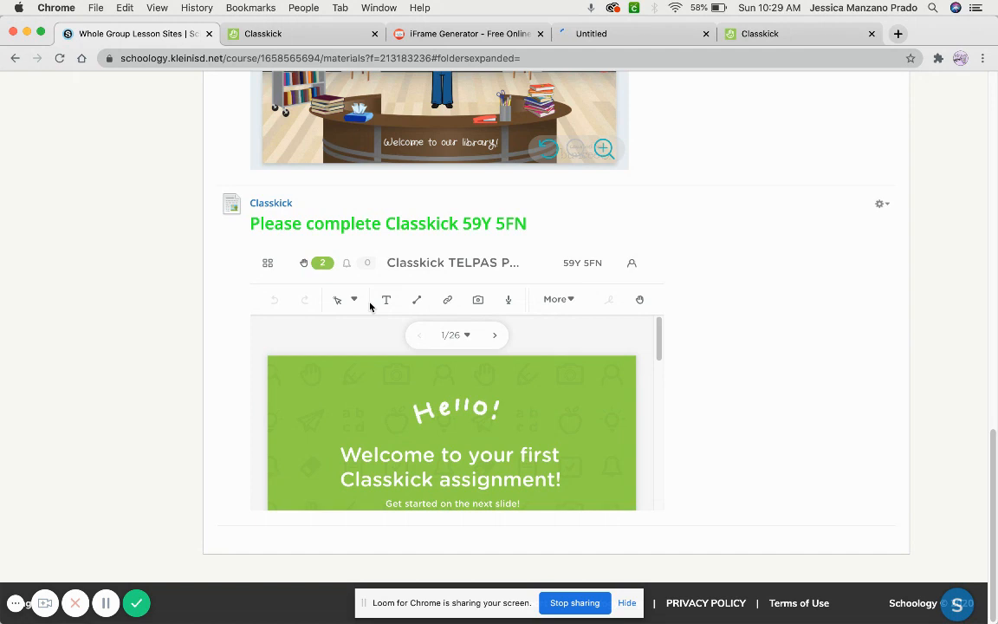
Step: Check the student drawing tools, then switch to Classkick's teacher work overview
{"action": "left_click", "coordinate": [353, 300]}
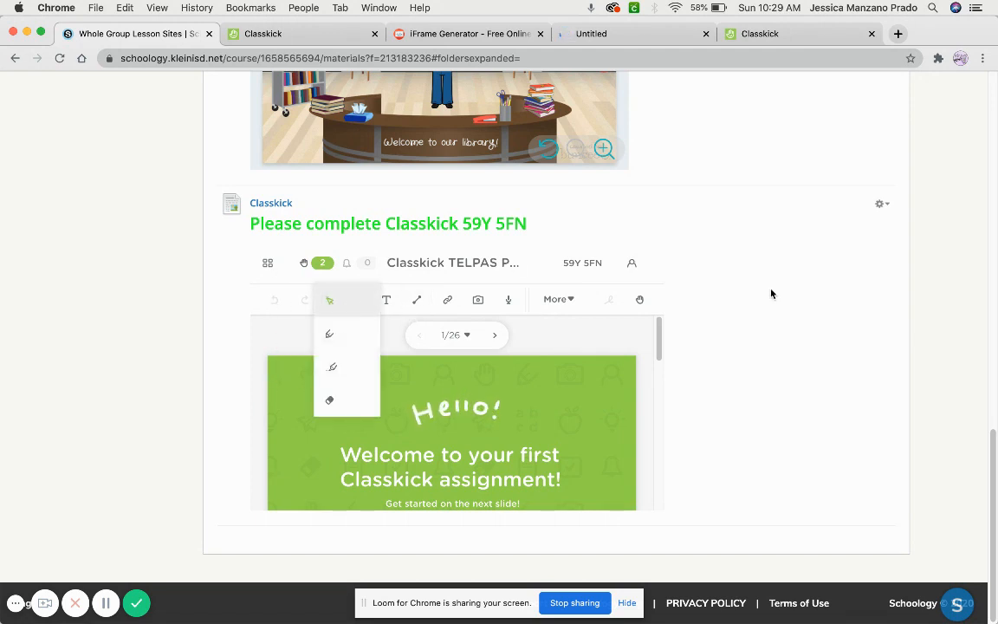
{"action": "mouse_move", "coordinate": [660, 353]}
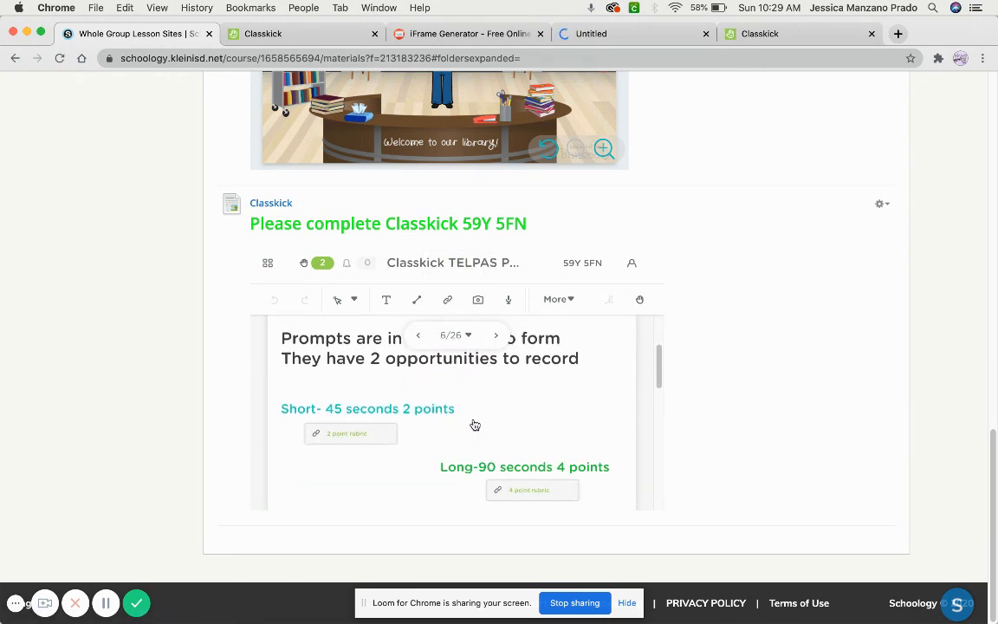
{"action": "left_click", "coordinate": [262, 33]}
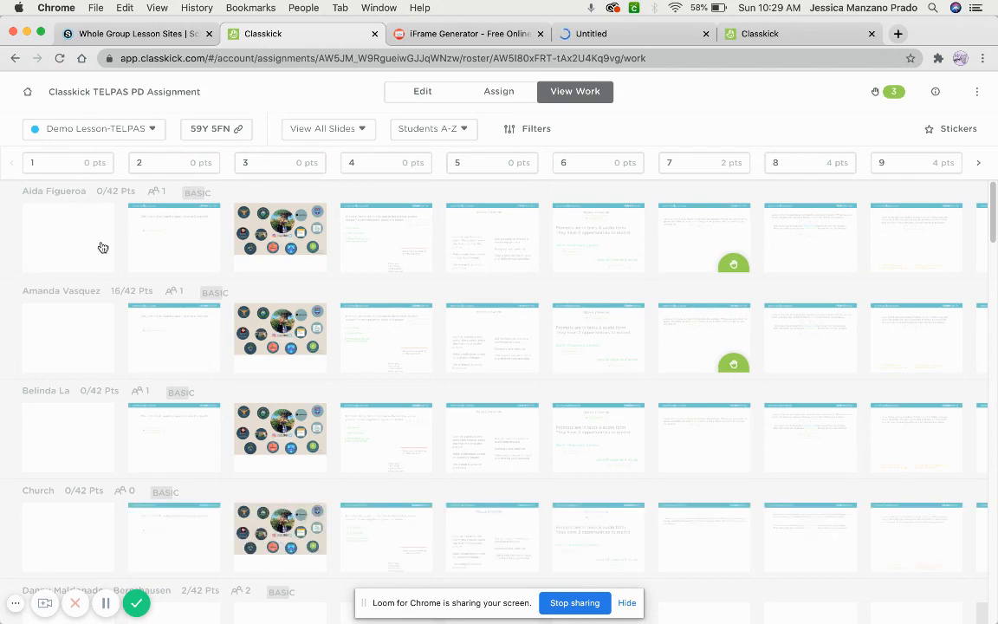
Step: Scroll through the student work roster, glance at Schoology, and return to View Work
{"action": "scroll", "scroll_direction": "down", "scroll_amount": 3}
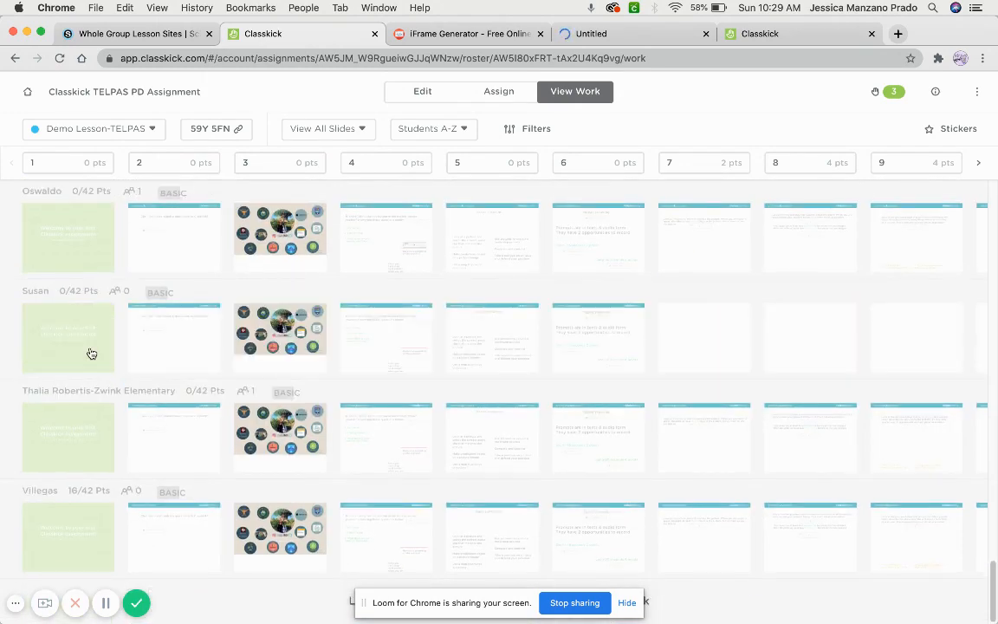
{"action": "scroll", "scroll_direction": "down", "scroll_amount": 3}
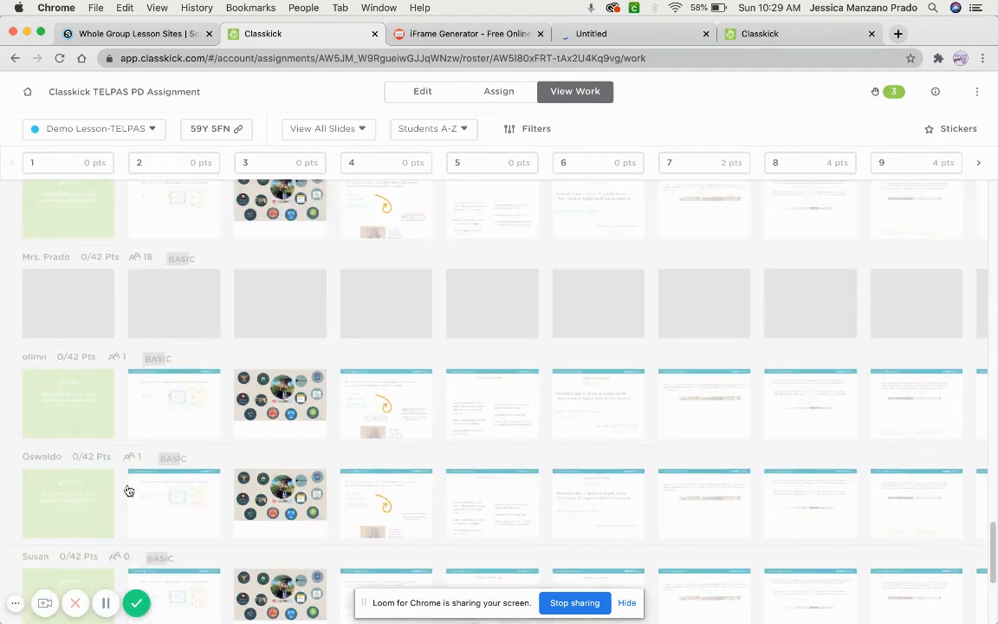
{"action": "scroll", "scroll_direction": "down", "scroll_amount": 3}
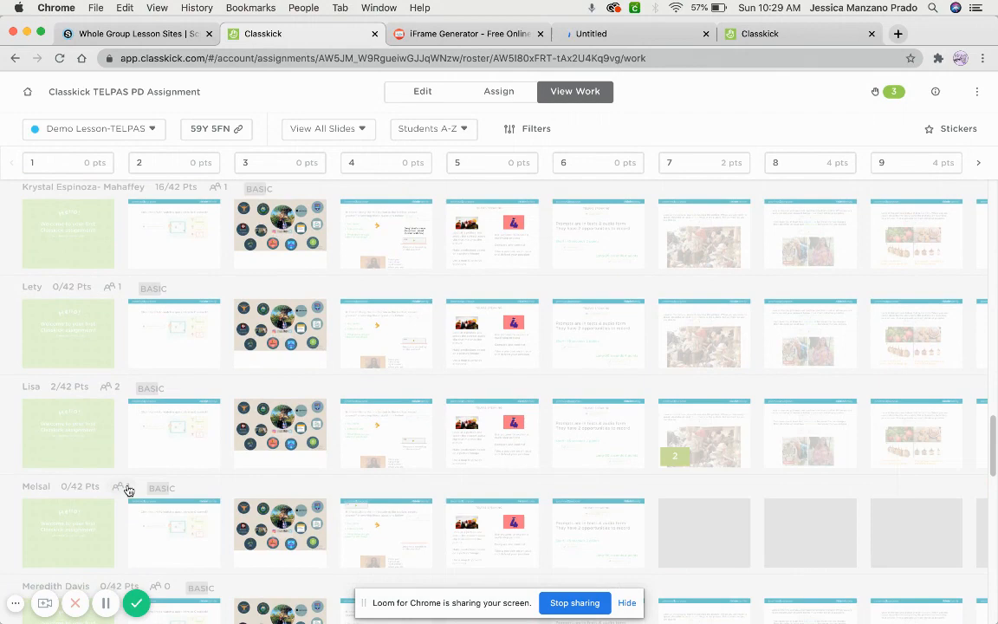
{"action": "scroll", "scroll_direction": "down", "scroll_amount": 3}
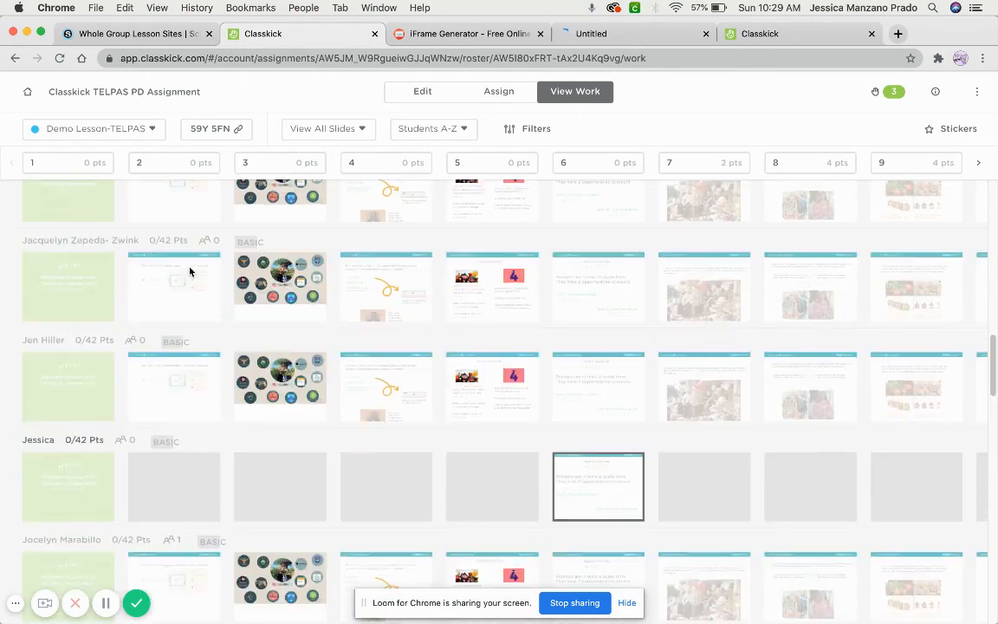
{"action": "scroll", "scroll_direction": "down", "scroll_amount": 3}
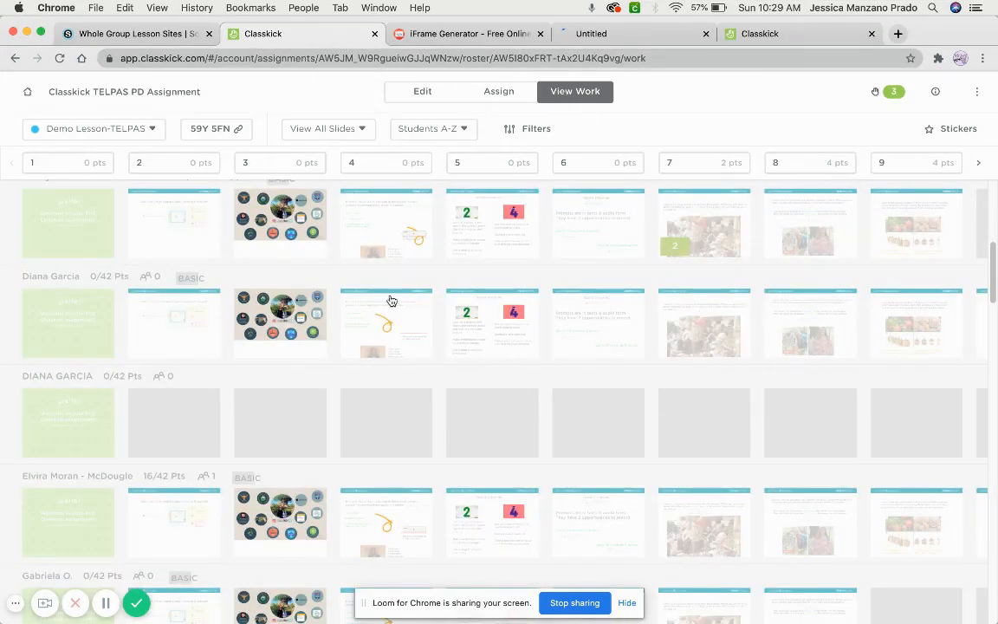
{"action": "left_click", "coordinate": [135, 33]}
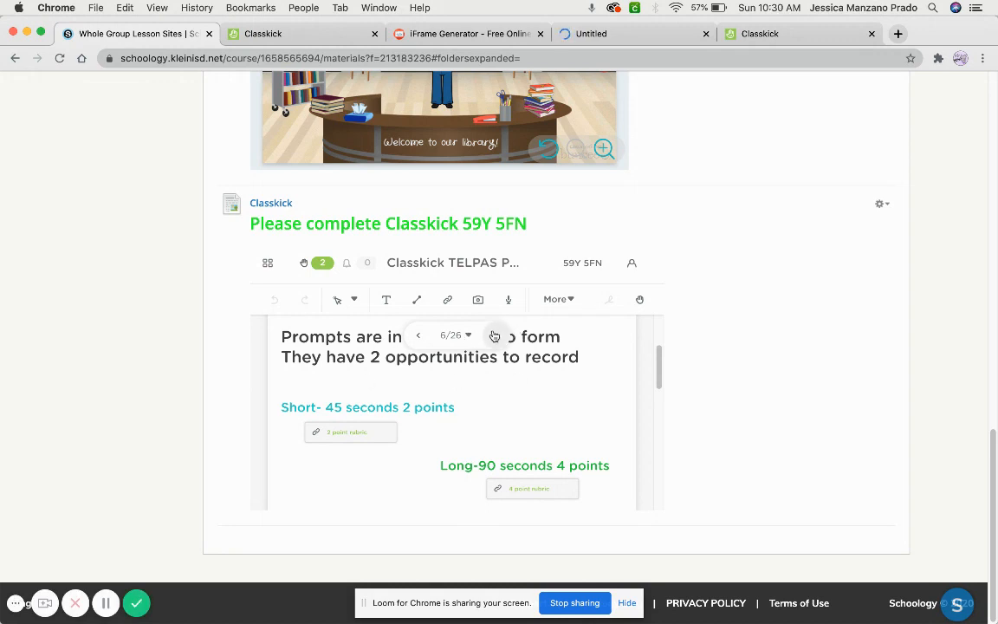
{"action": "left_click", "coordinate": [263, 33]}
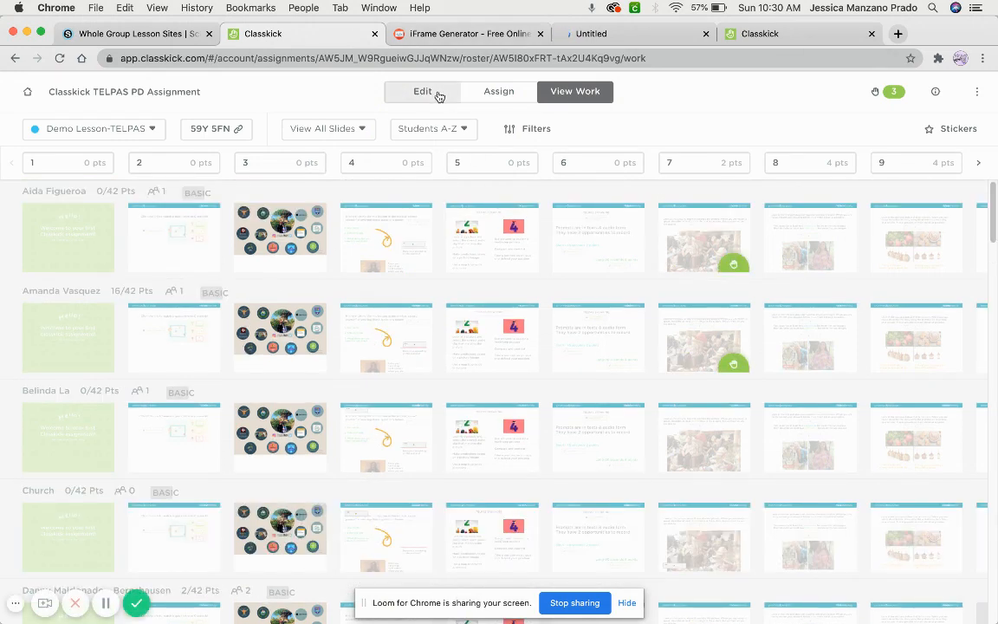
Step: Open the TELPAS PD assignment in the editor on slide 4
{"action": "left_click", "coordinate": [422, 91]}
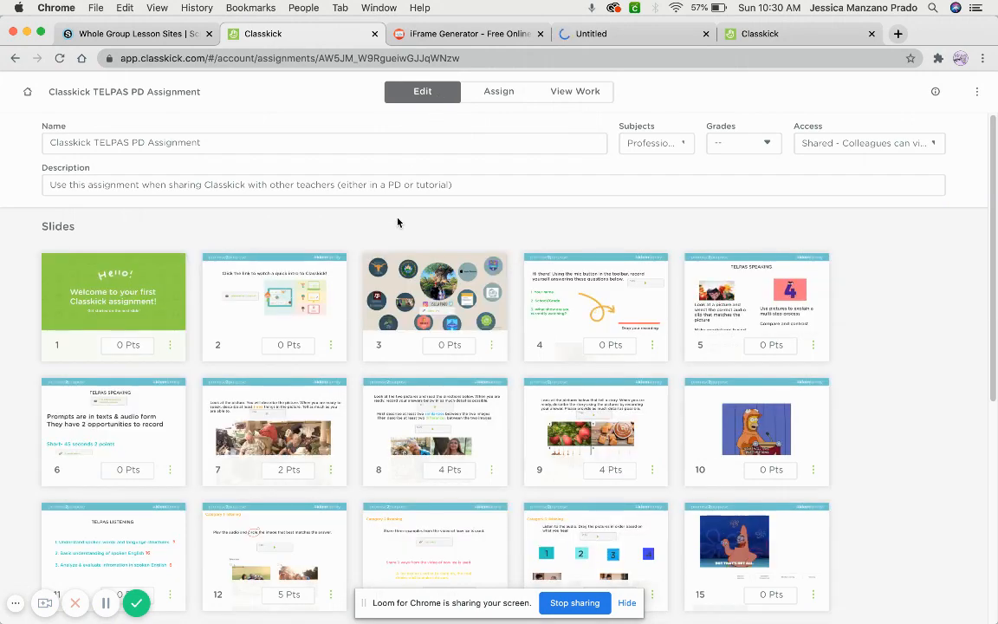
{"action": "scroll", "scroll_direction": "down", "scroll_amount": 3}
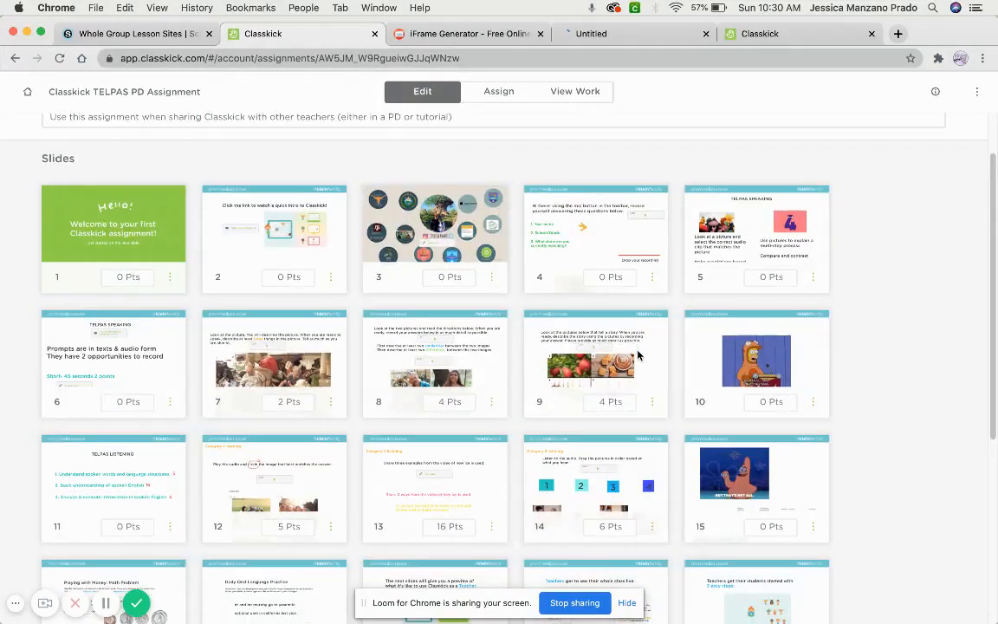
{"action": "scroll", "scroll_direction": "down", "scroll_amount": 3}
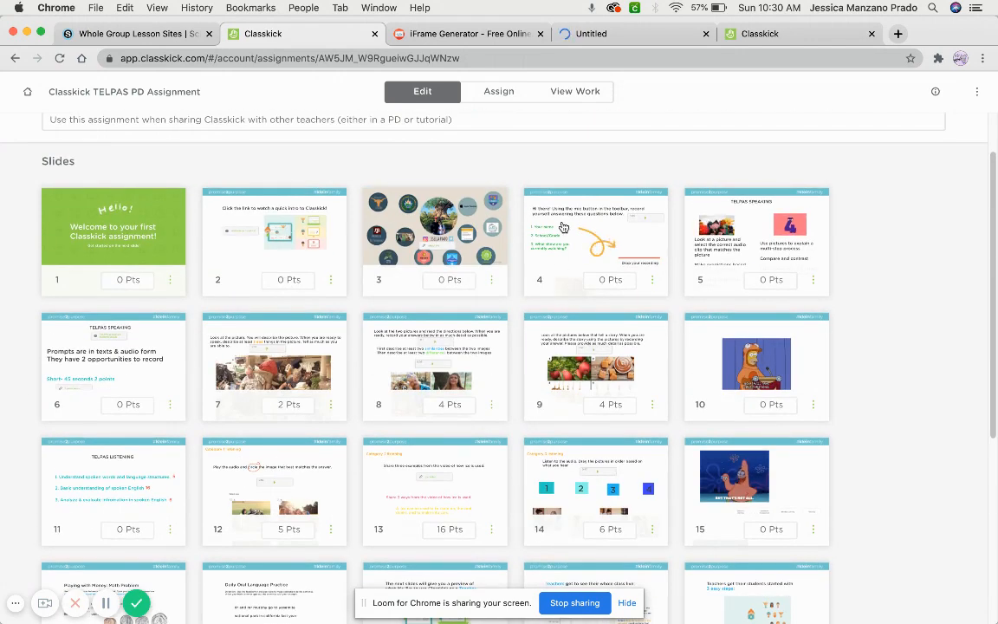
{"action": "left_click", "coordinate": [596, 227]}
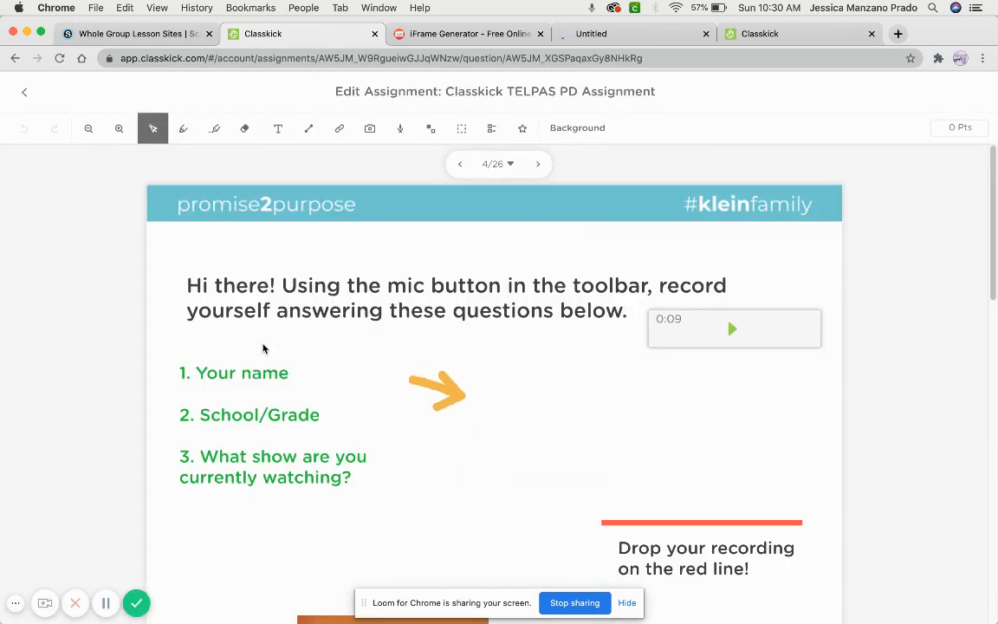
Step: Open slide 6 and briefly open, then close, its Add Audio panel
{"action": "scroll", "scroll_direction": "down", "scroll_amount": 3}
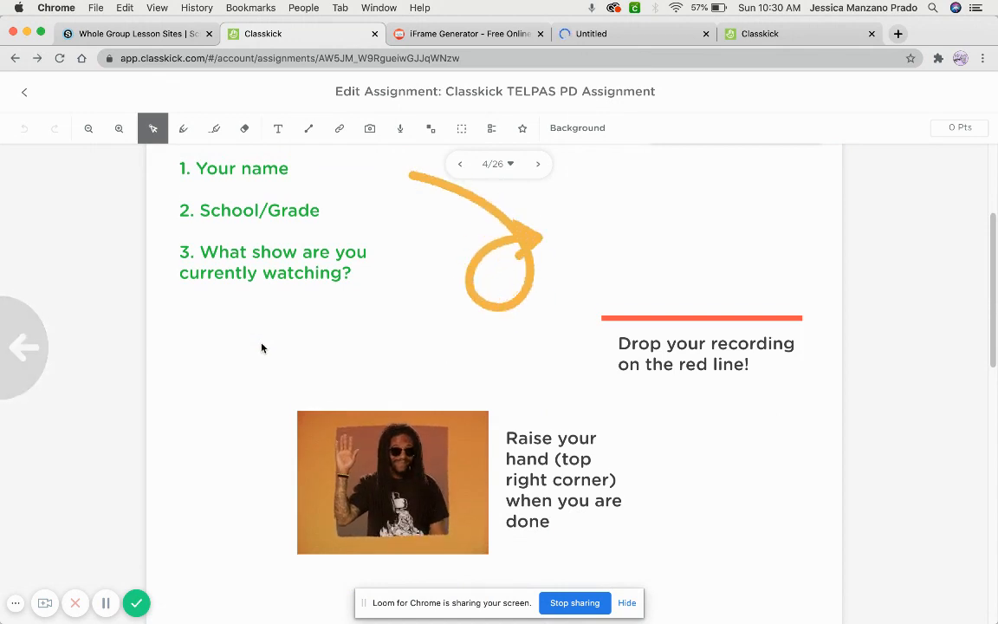
{"action": "left_click", "coordinate": [25, 92]}
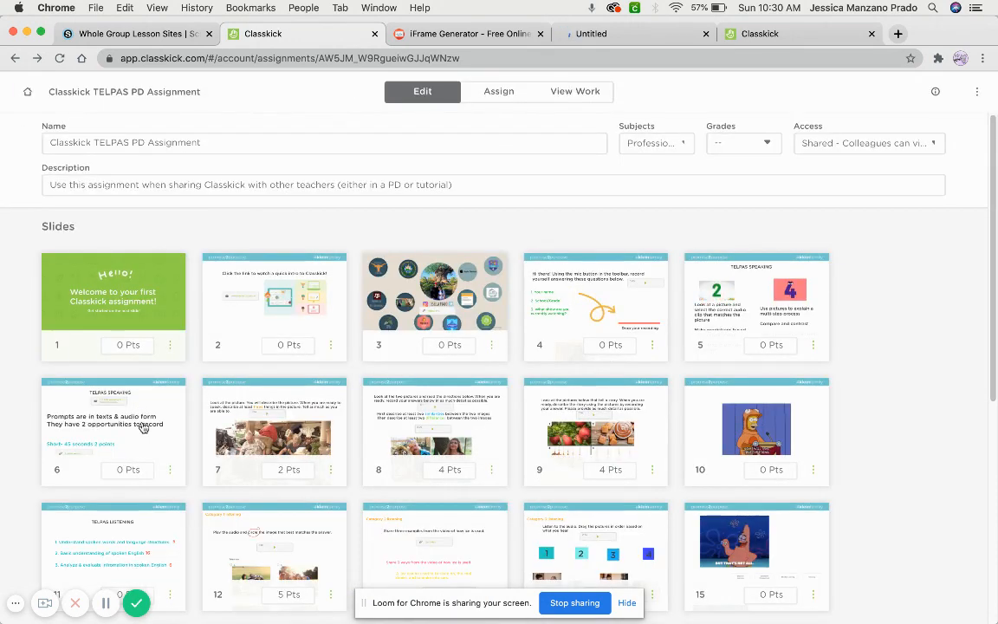
{"action": "left_click", "coordinate": [112, 432]}
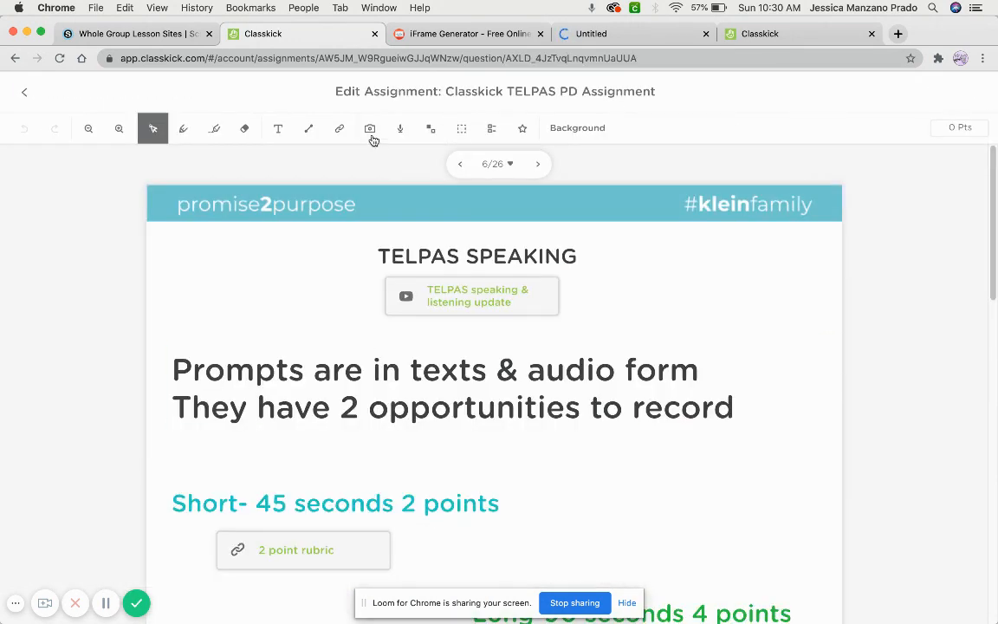
{"action": "left_click", "coordinate": [400, 128]}
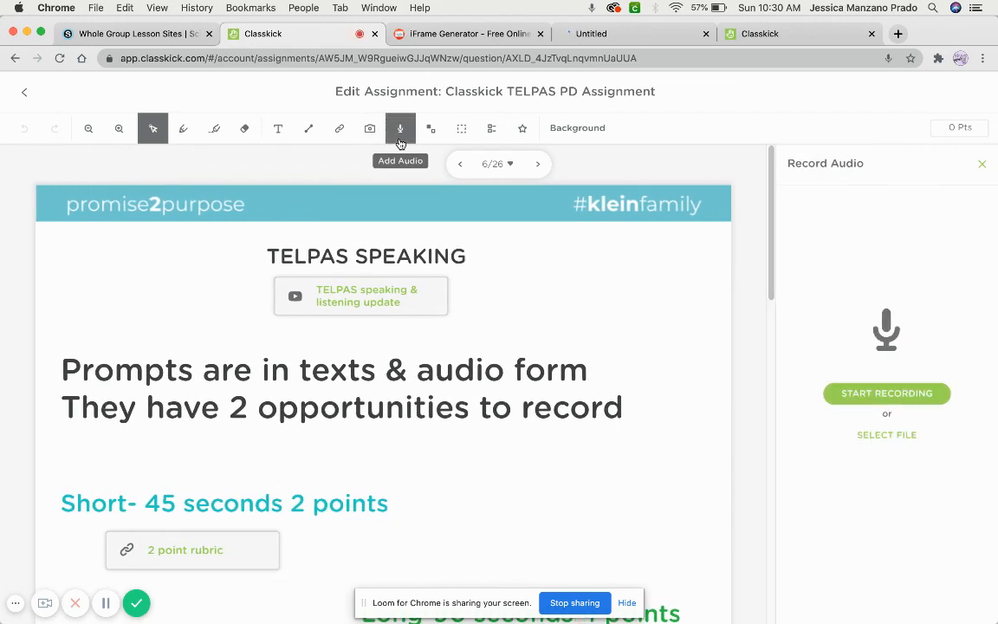
{"action": "left_click", "coordinate": [982, 164]}
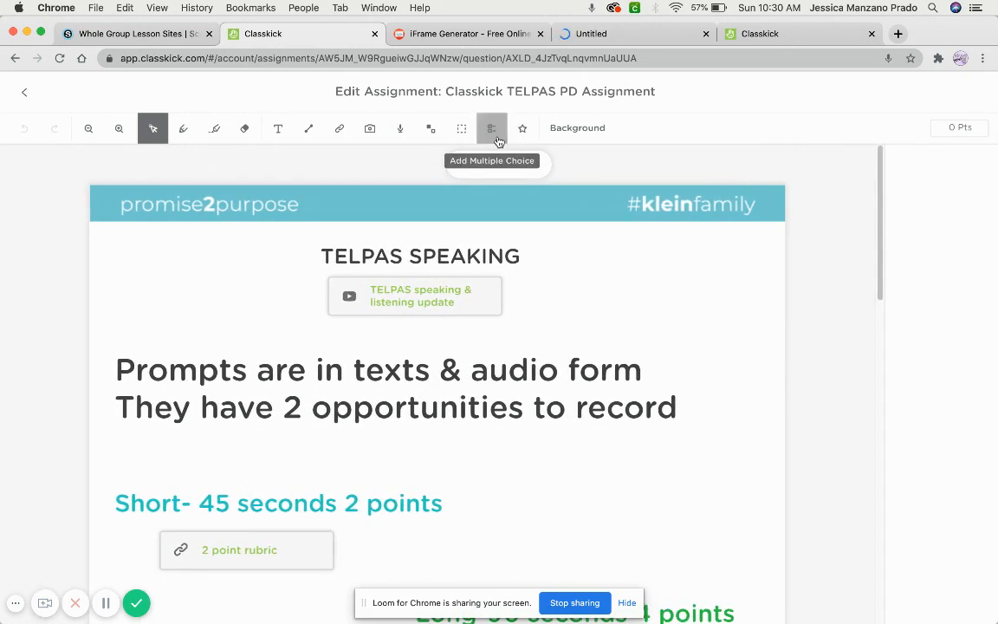
Step: Place slide 4's 0:09 recording on the red line, then look over slide 9
{"action": "scroll", "scroll_direction": "down", "scroll_amount": 3}
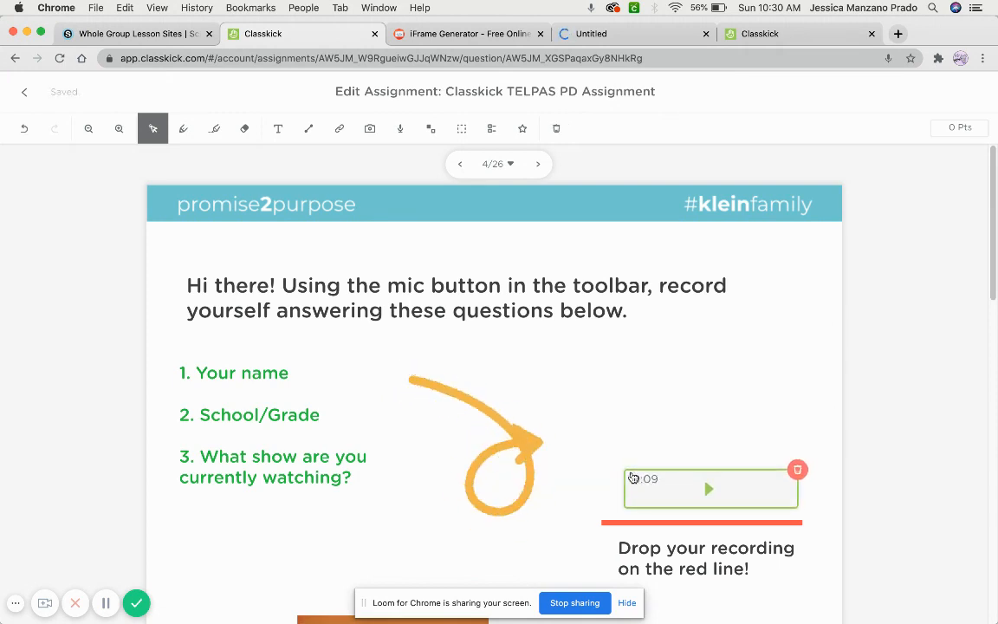
{"action": "scroll", "scroll_direction": "down", "scroll_amount": 3}
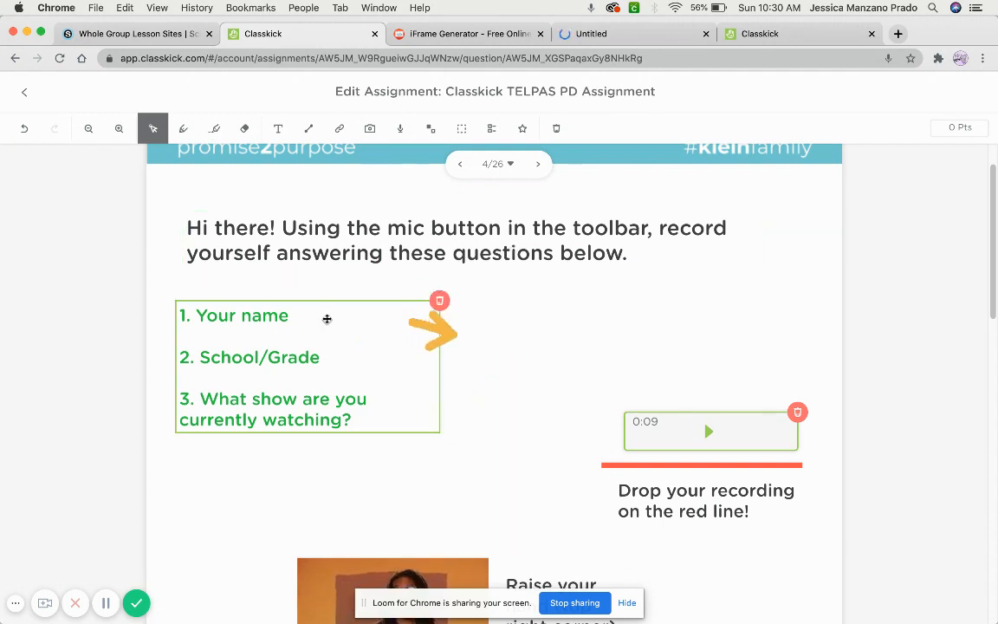
{"action": "scroll", "scroll_direction": "down", "scroll_amount": 3}
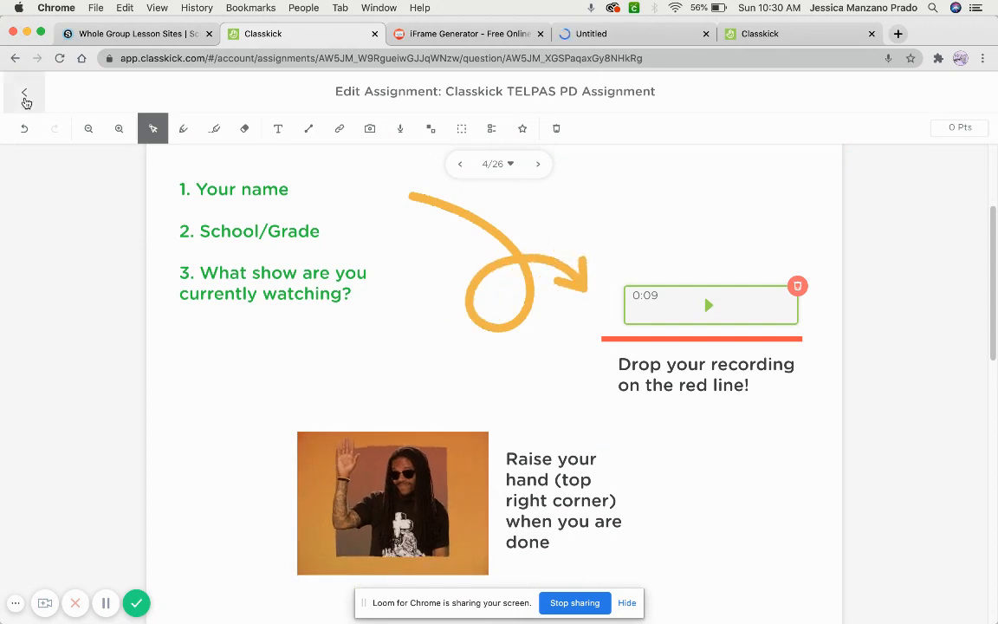
{"action": "left_click", "coordinate": [24, 93]}
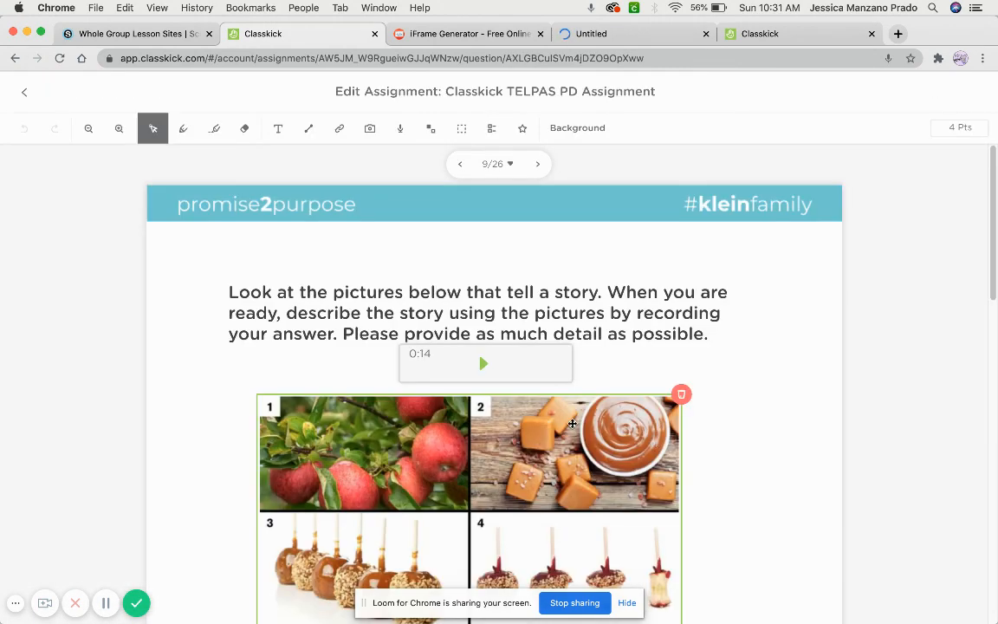
{"action": "scroll", "scroll_direction": "down", "scroll_amount": 3}
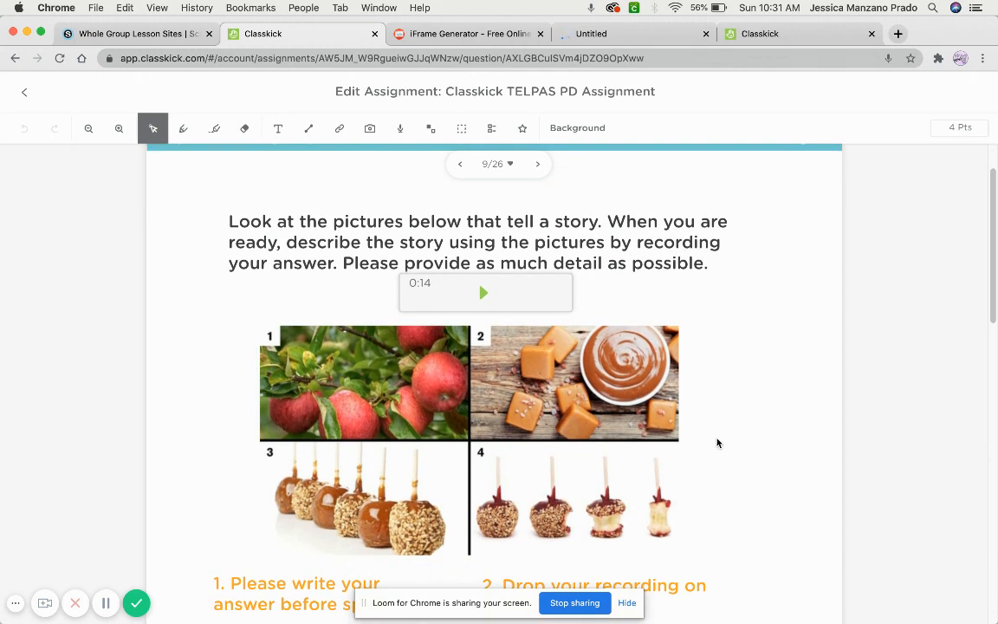
{"action": "left_click", "coordinate": [621, 242]}
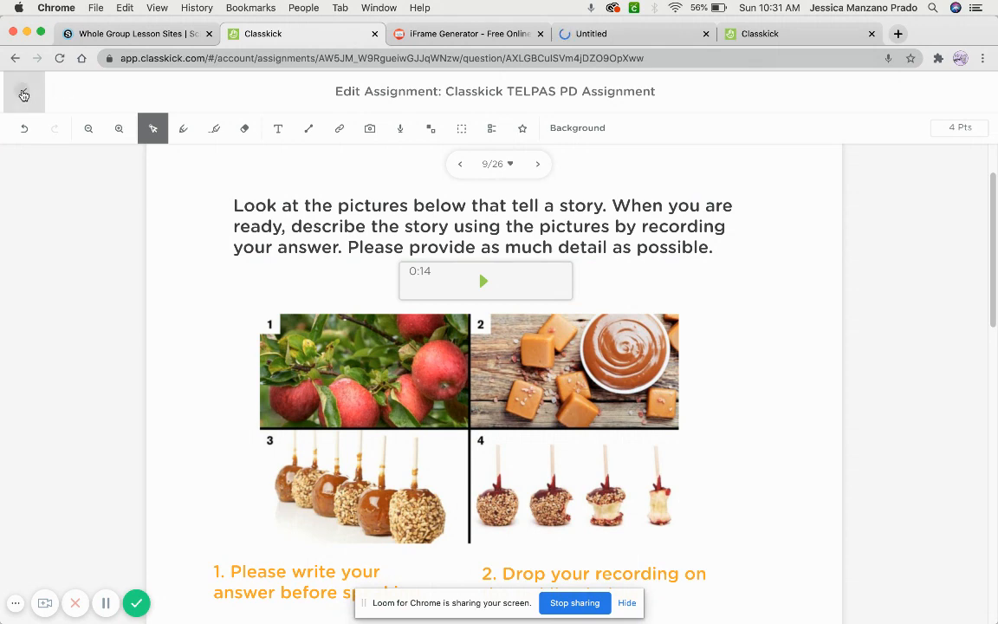
{"action": "left_click", "coordinate": [24, 93]}
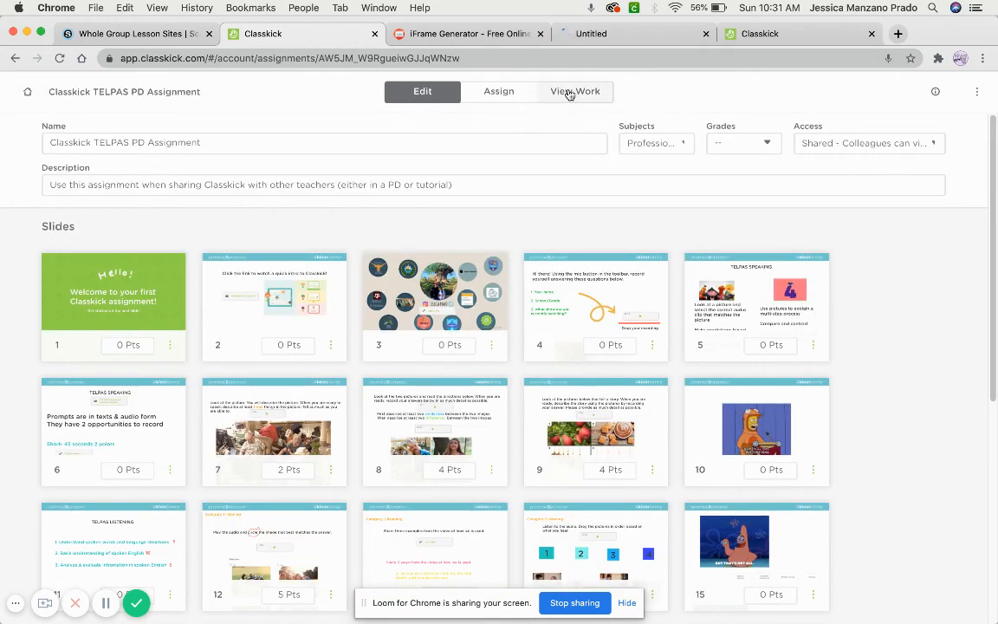
Step: Open View Work for TELPAS PD and scroll through all student rows and points
{"action": "left_click", "coordinate": [574, 91]}
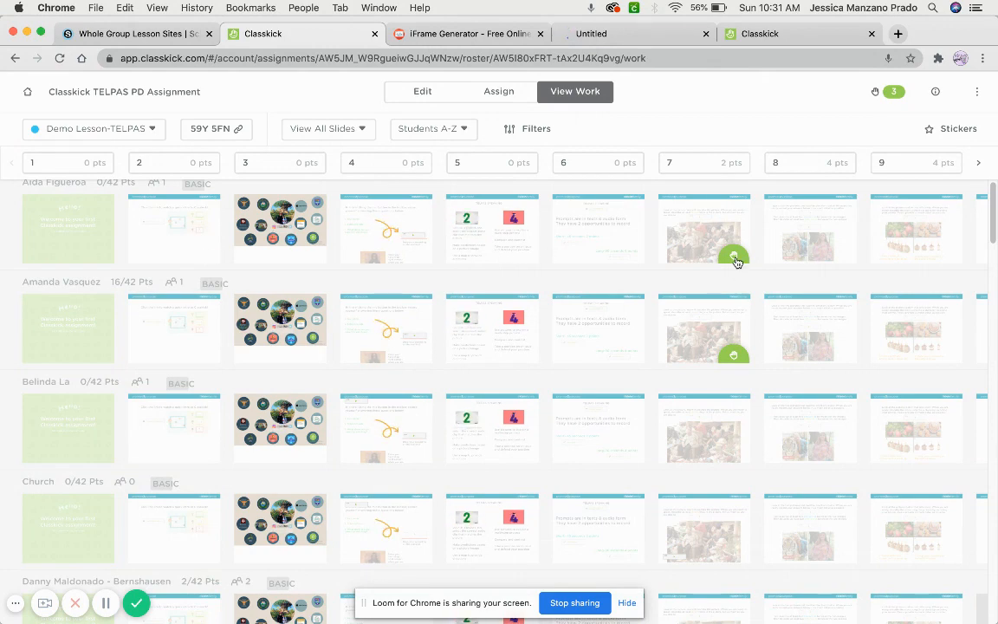
{"action": "scroll", "scroll_direction": "down", "scroll_amount": 3}
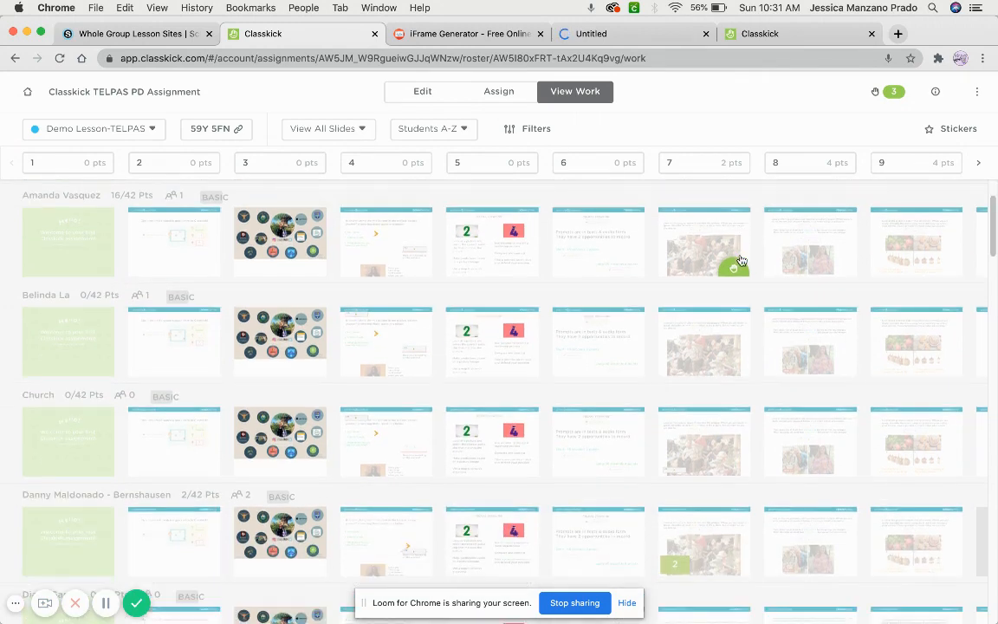
{"action": "scroll", "scroll_direction": "down", "scroll_amount": 3}
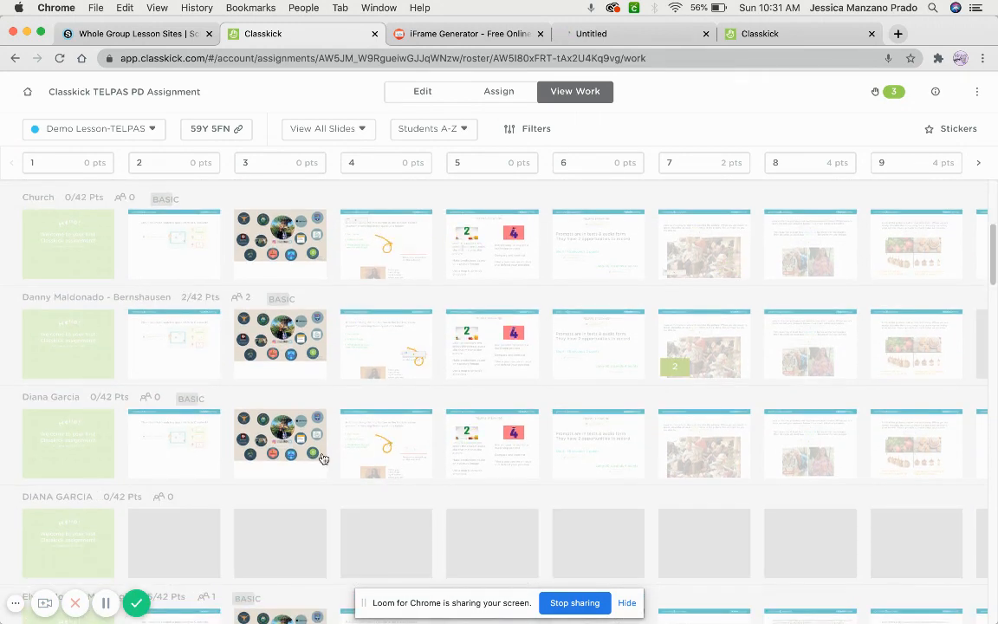
{"action": "scroll", "scroll_direction": "down", "scroll_amount": 3}
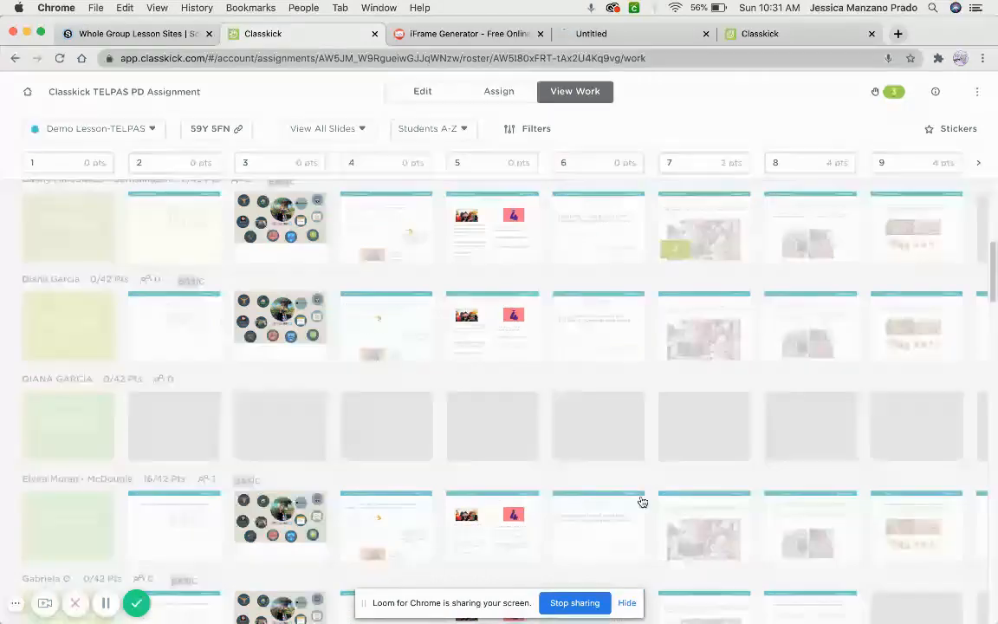
{"action": "scroll", "scroll_direction": "down", "scroll_amount": 3}
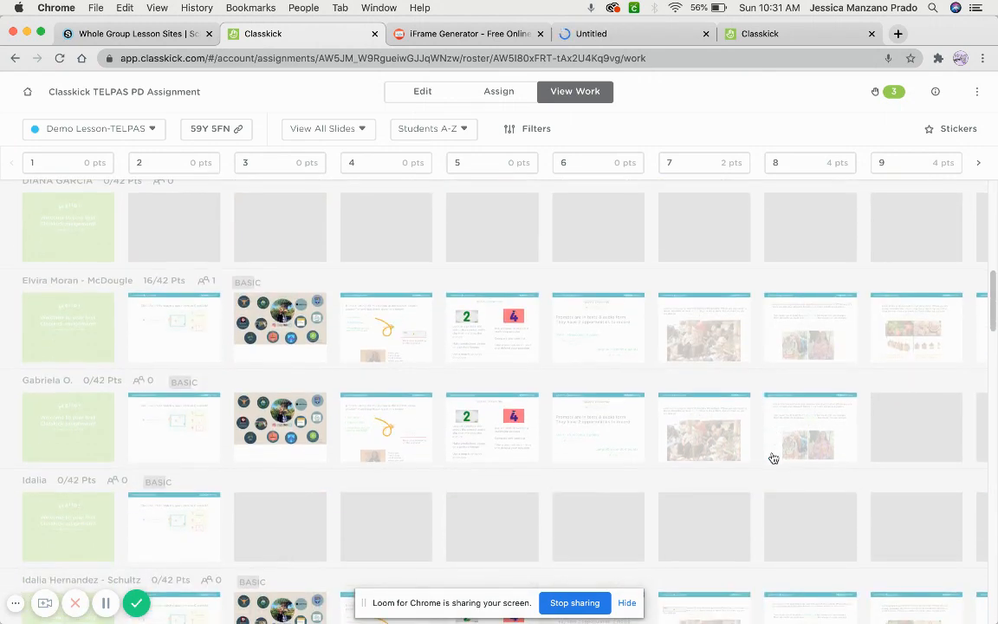
{"action": "scroll", "scroll_direction": "down", "scroll_amount": 3}
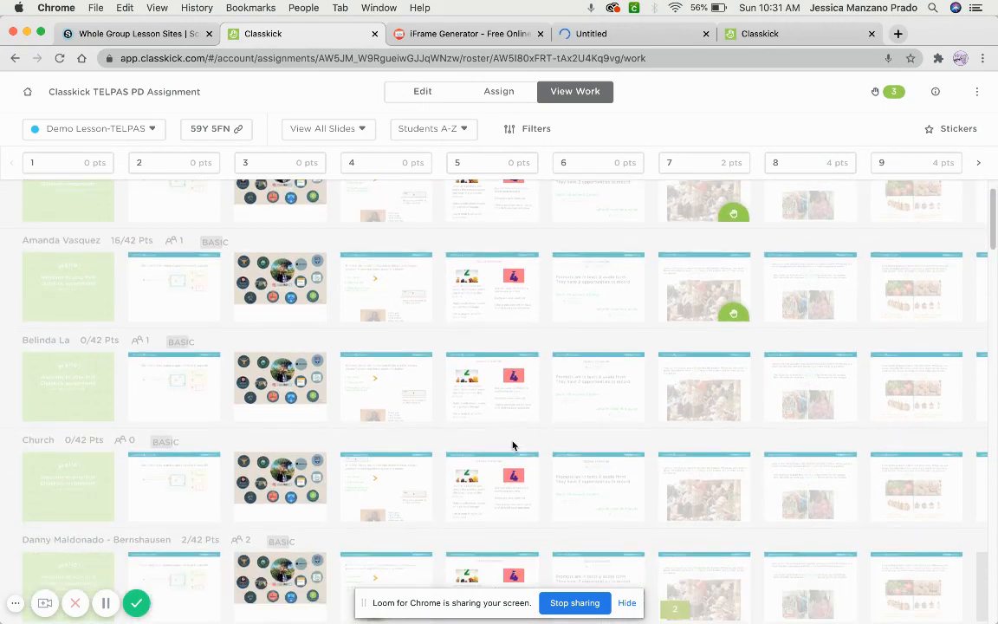
{"action": "scroll", "scroll_direction": "down", "scroll_amount": 3}
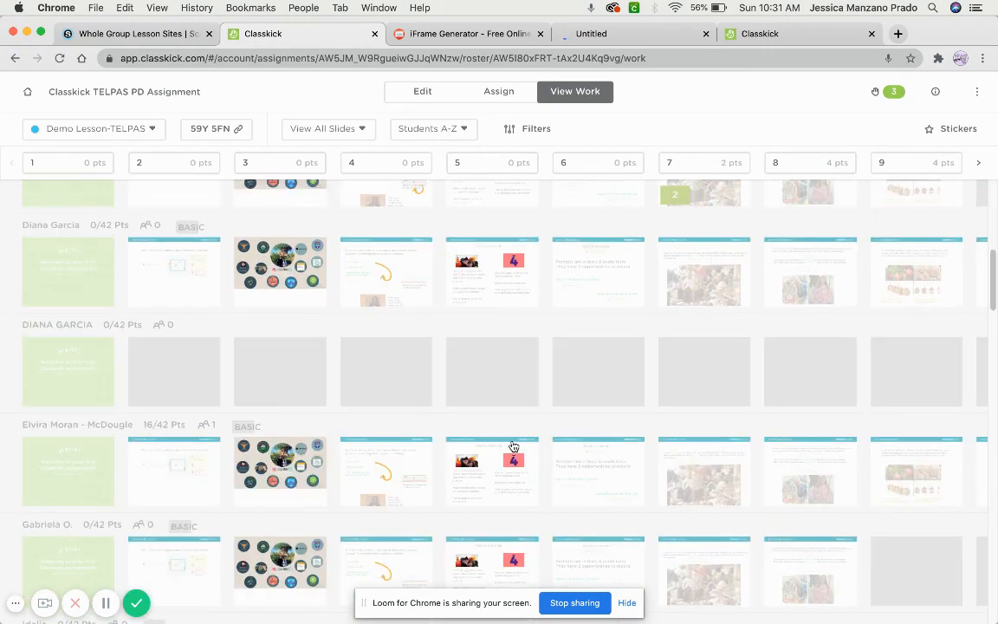
{"action": "scroll", "scroll_direction": "down", "scroll_amount": 3}
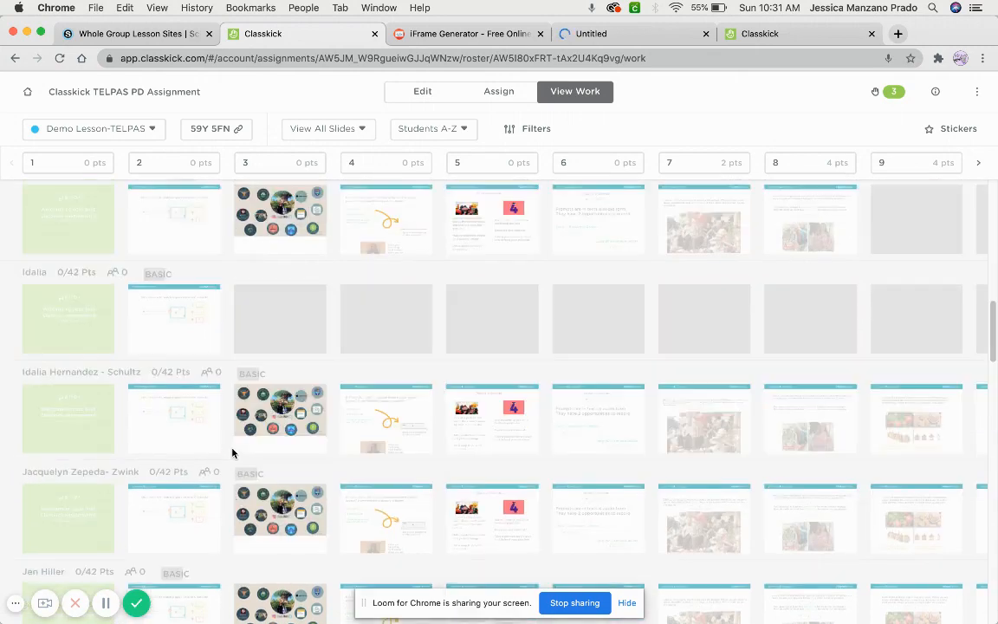
{"action": "scroll", "scroll_direction": "down", "scroll_amount": 3}
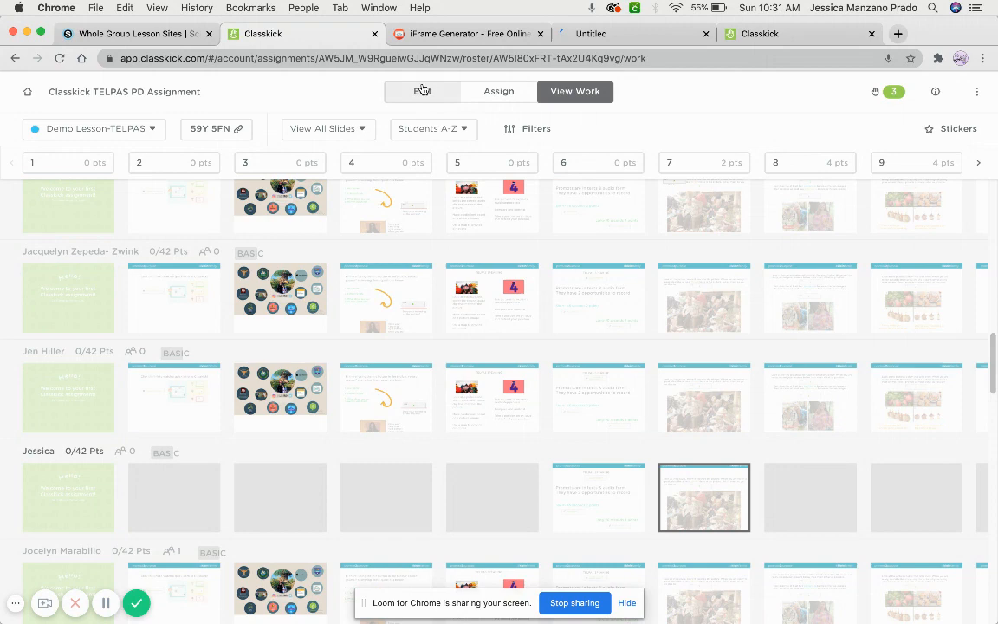
Step: Switch to the Edit tab for the TELPAS PD assignment overview
{"action": "left_click", "coordinate": [422, 91]}
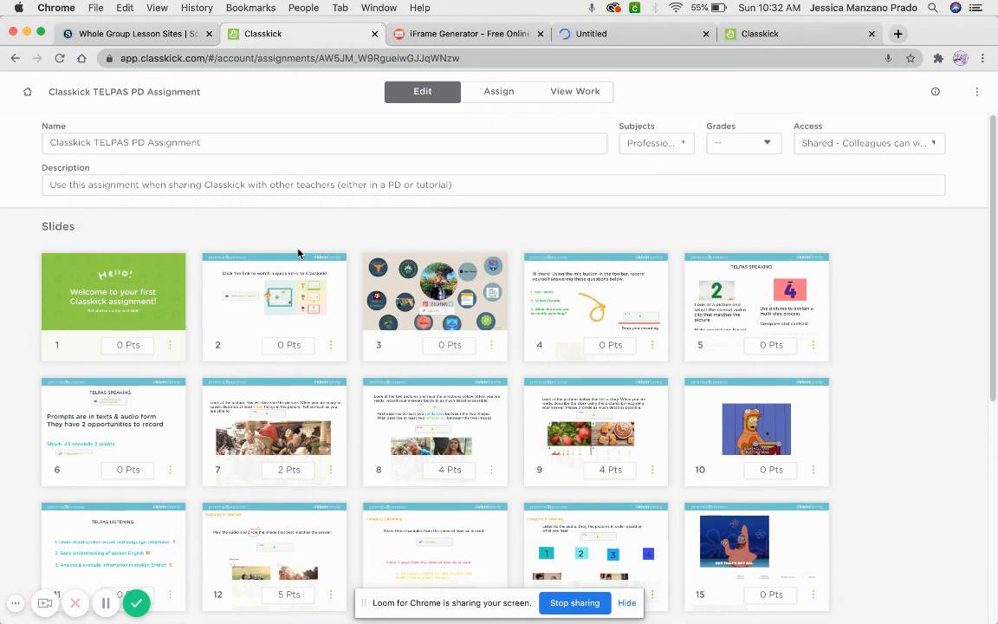
{"action": "mouse_move", "coordinate": [474, 205]}
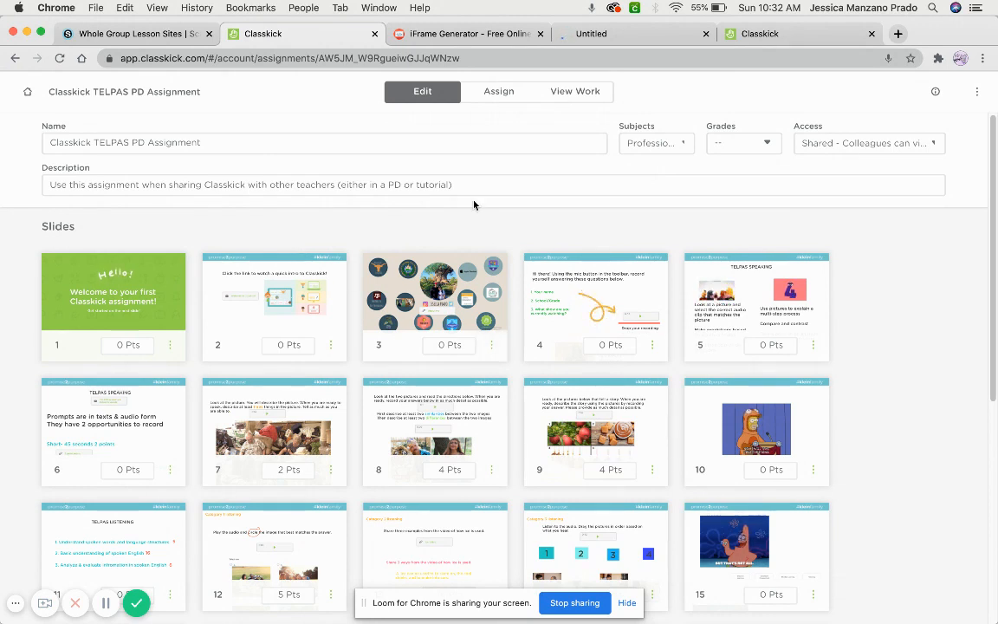